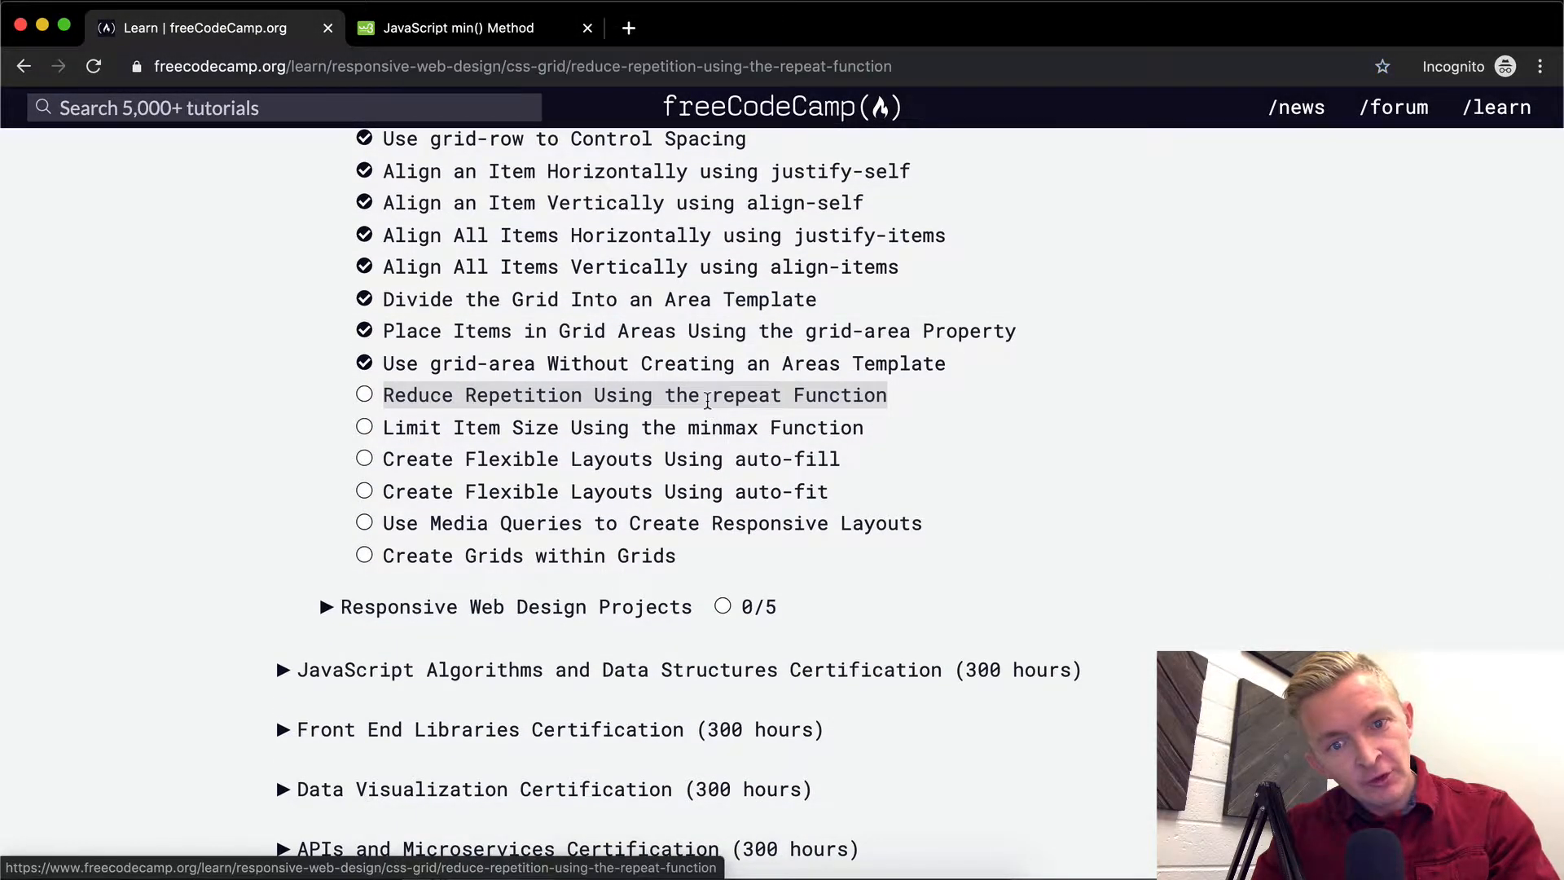
- Open the 'Reduce Repetition Using the repeat Function' CSS Grid challenge
{"action": "left_click", "coordinate": [633, 395]}
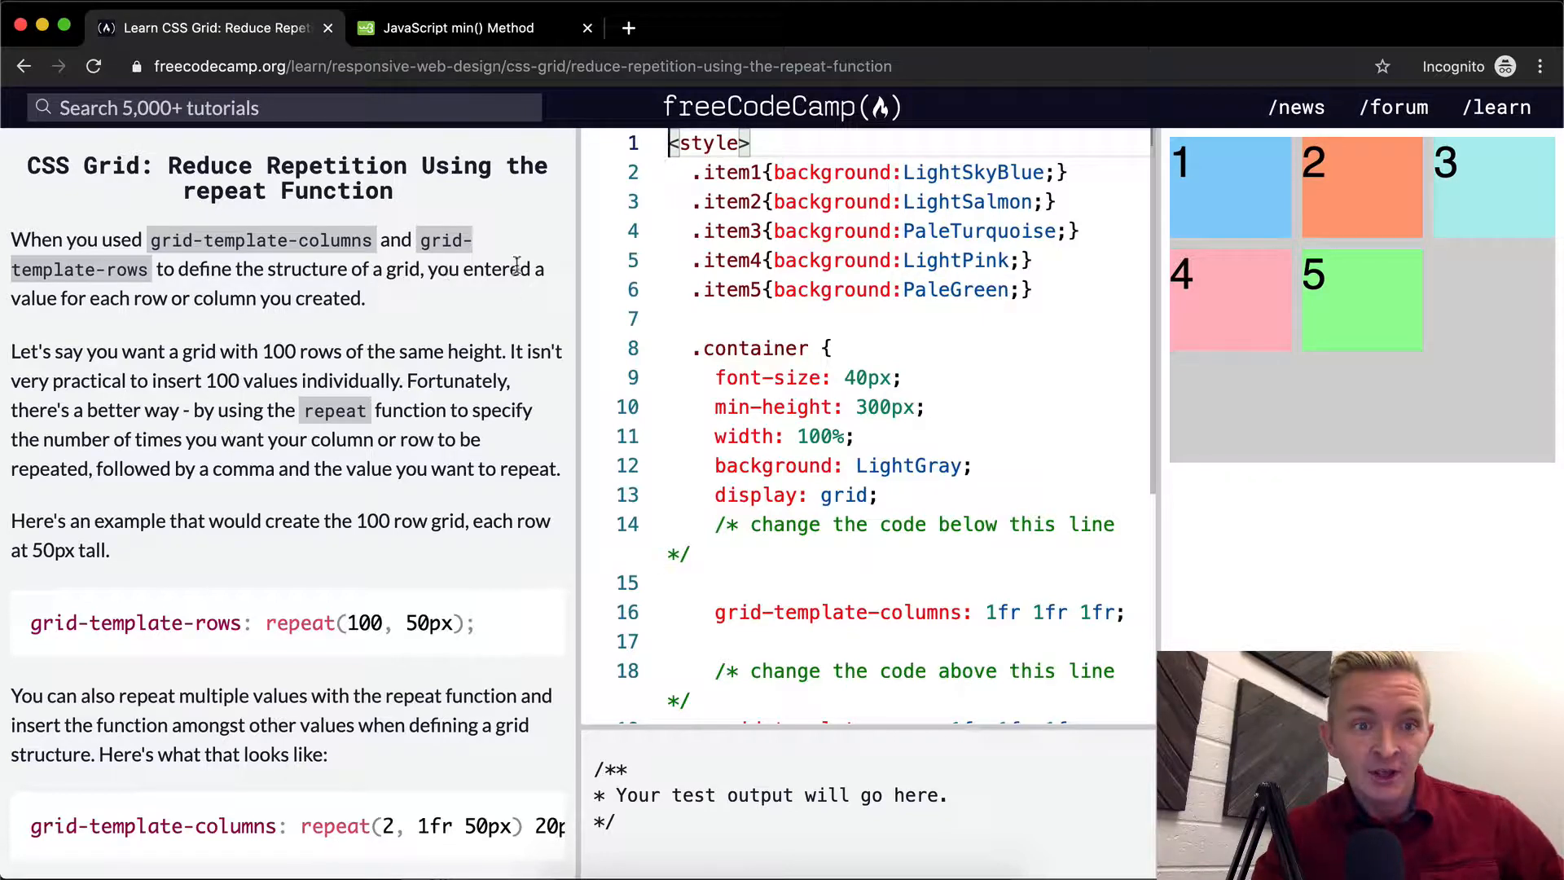
{"action": "mouse_move", "coordinate": [147, 298]}
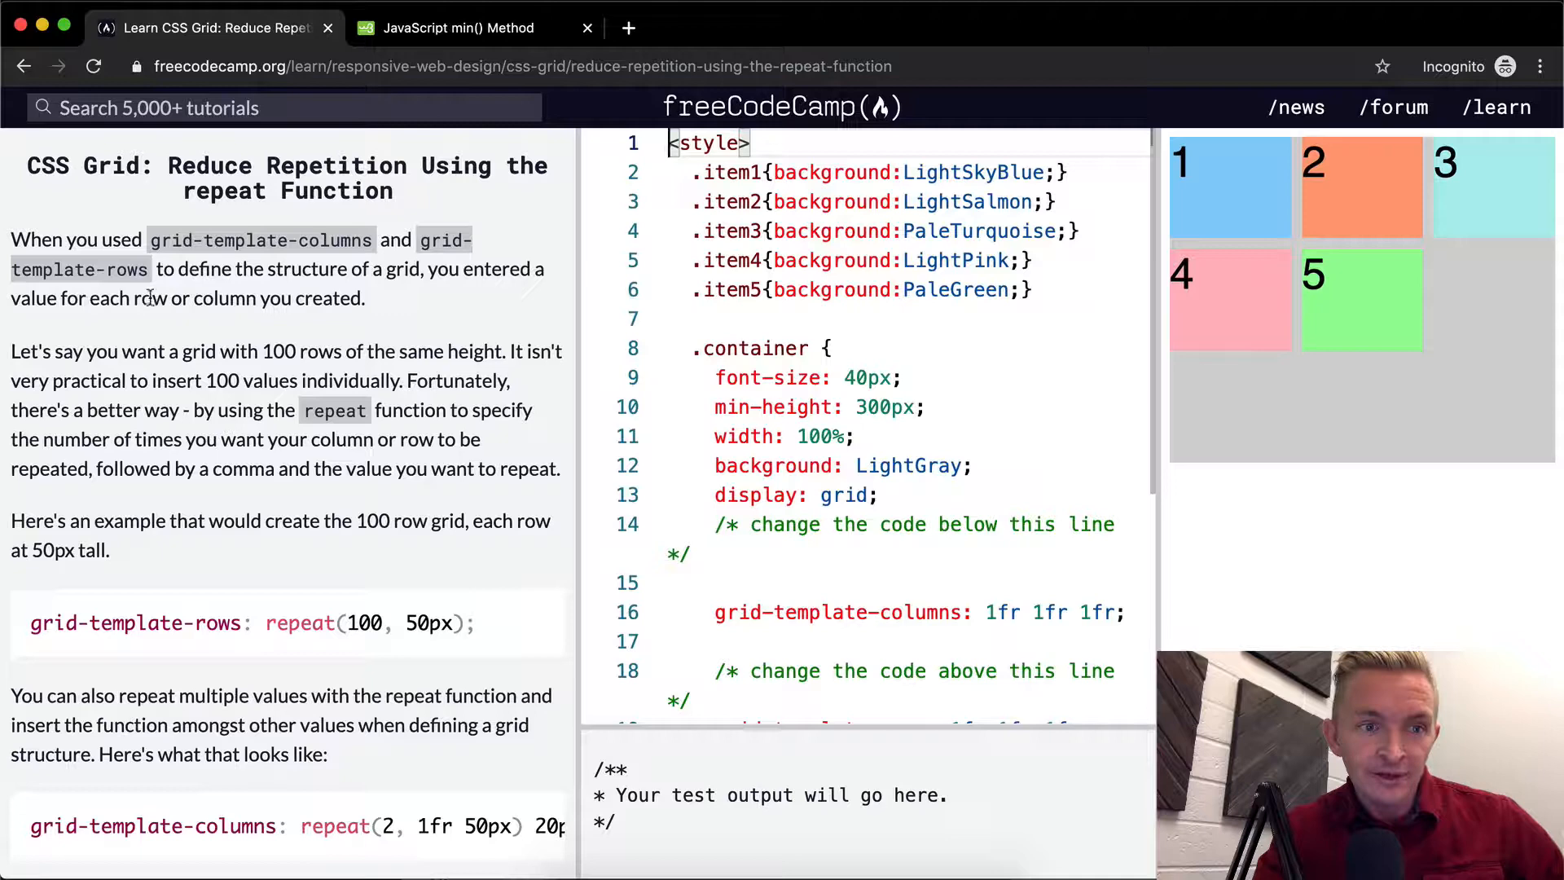
{"action": "scroll", "scroll_direction": "down", "scroll_amount": 3}
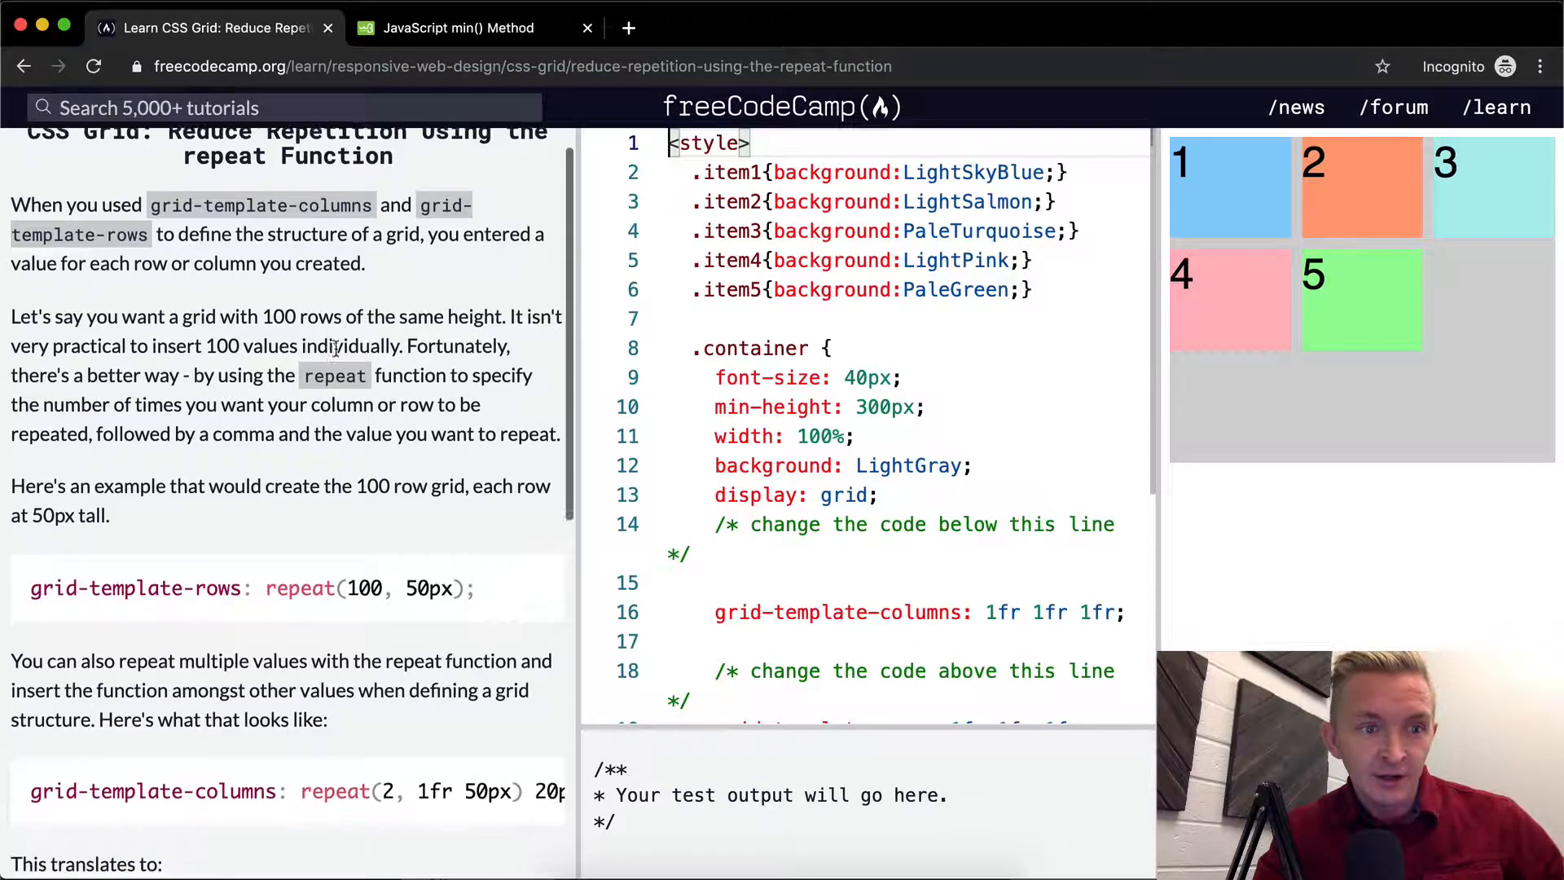
{"action": "scroll", "scroll_direction": "down", "scroll_amount": 3}
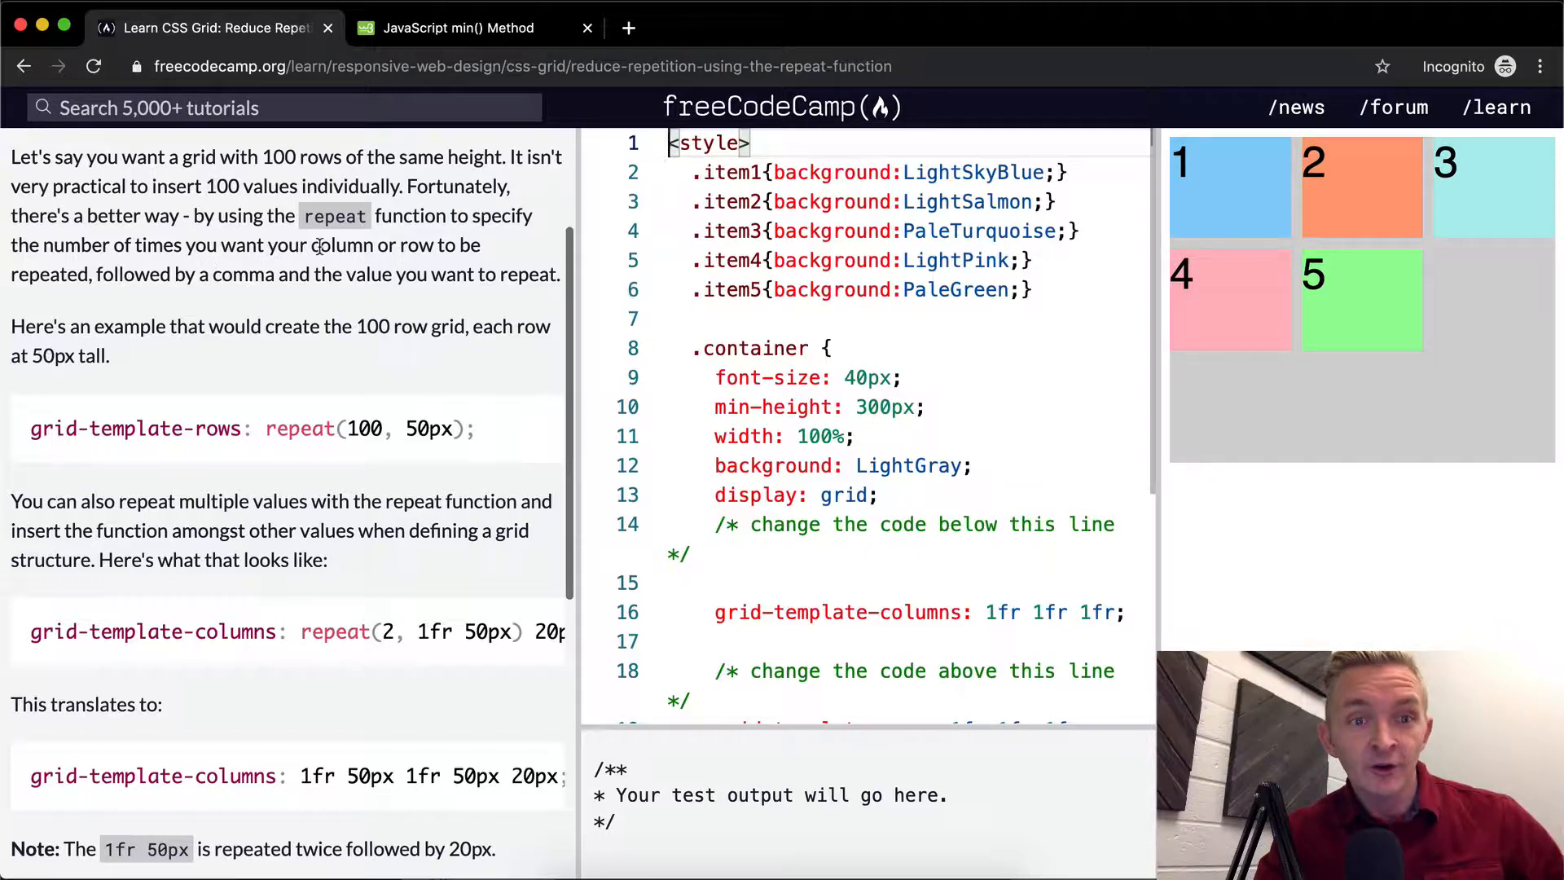
{"action": "mouse_move", "coordinate": [151, 289]}
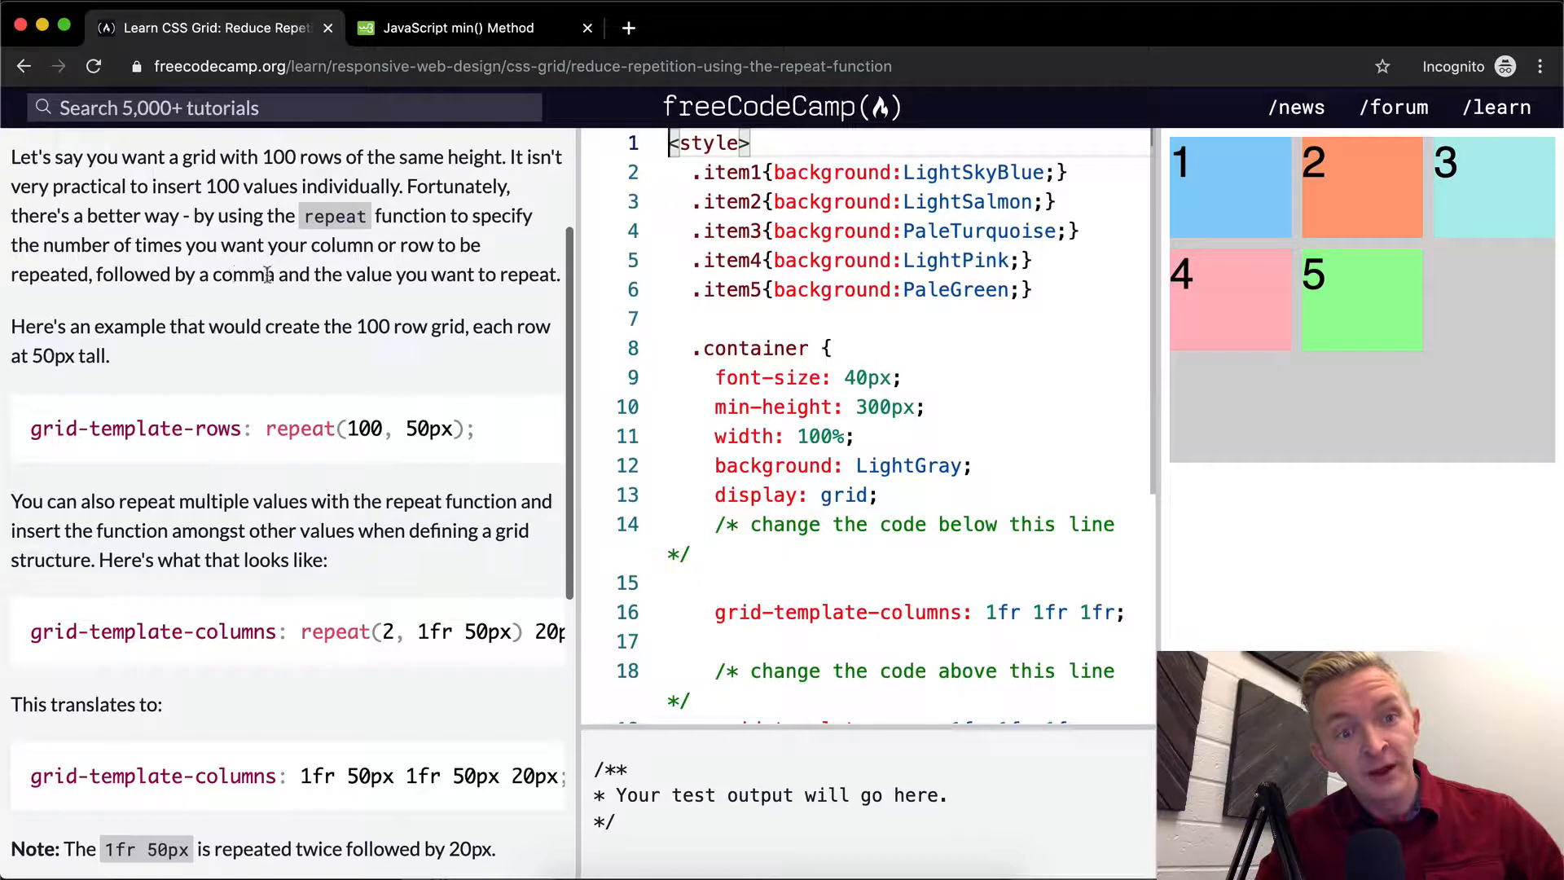
{"action": "mouse_move", "coordinate": [332, 300]}
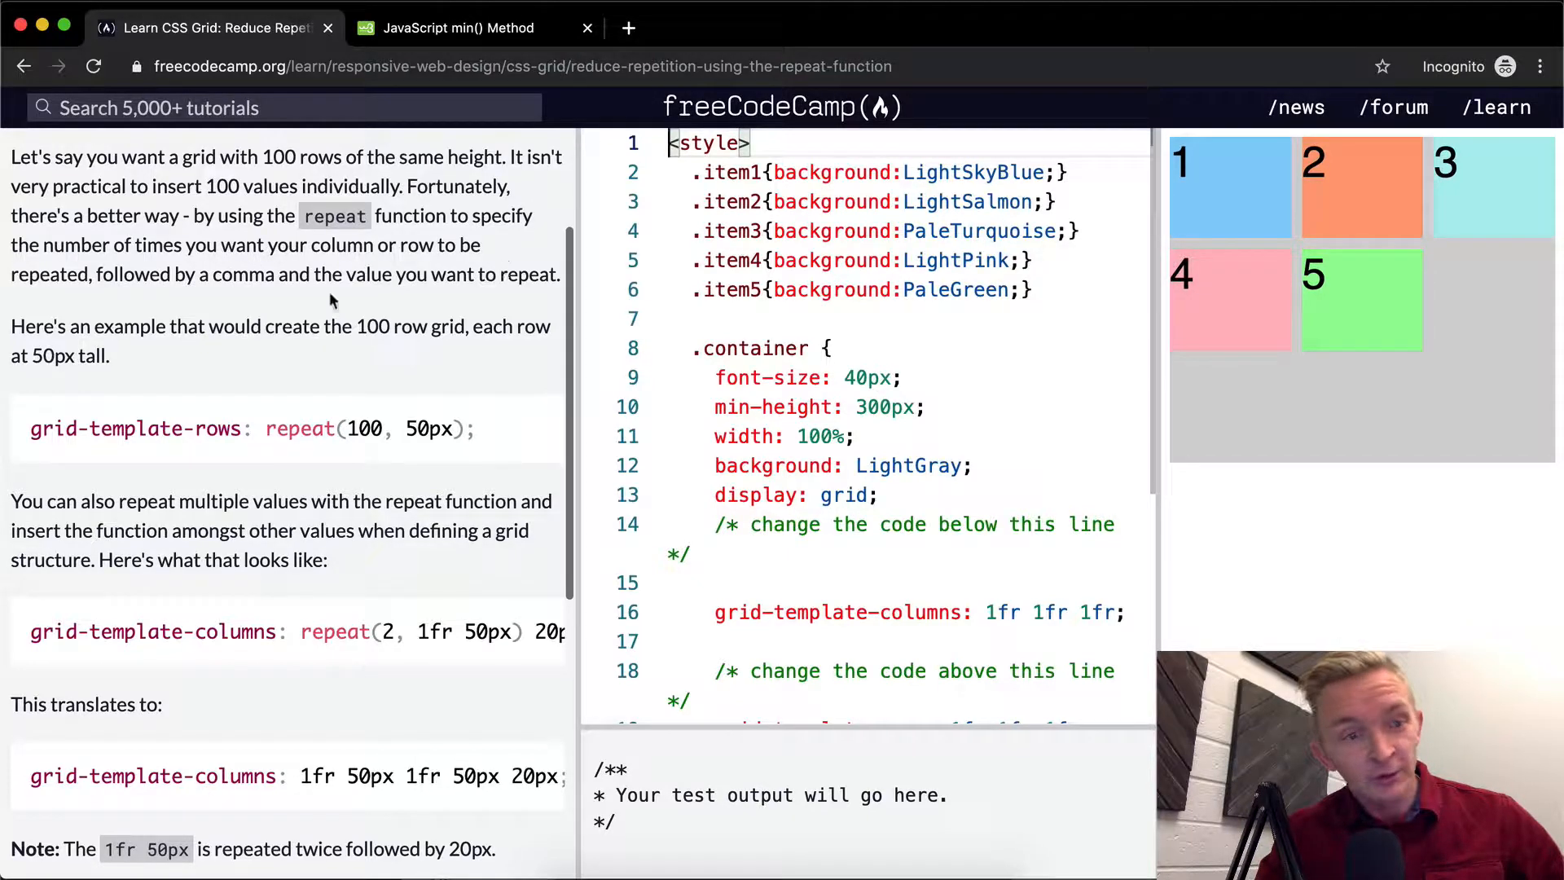
{"action": "scroll", "scroll_direction": "down", "scroll_amount": 3}
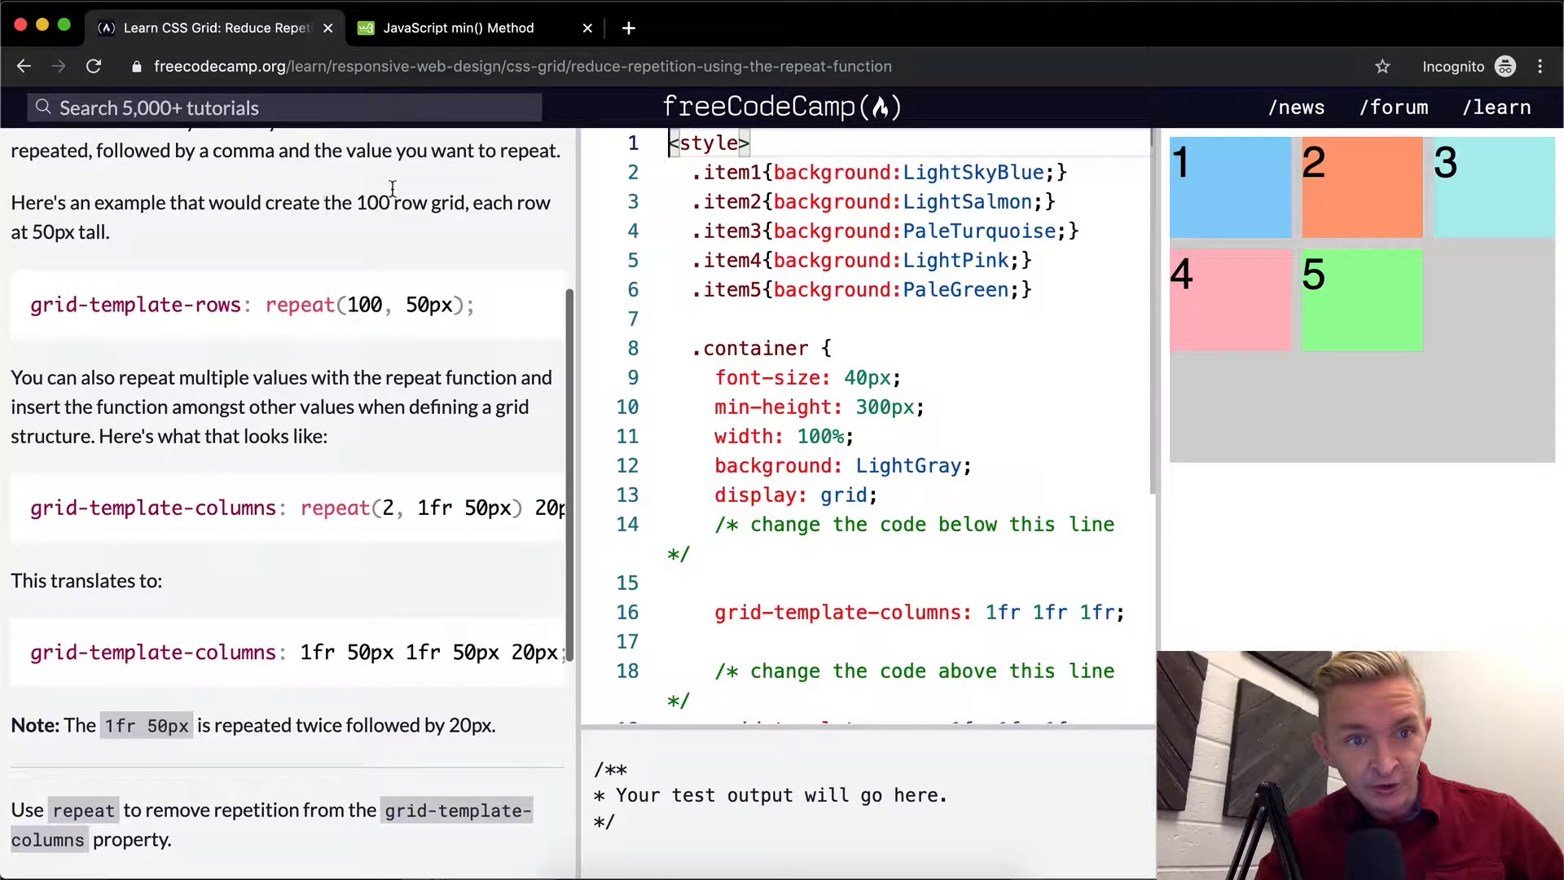
{"action": "mouse_move", "coordinate": [419, 240]}
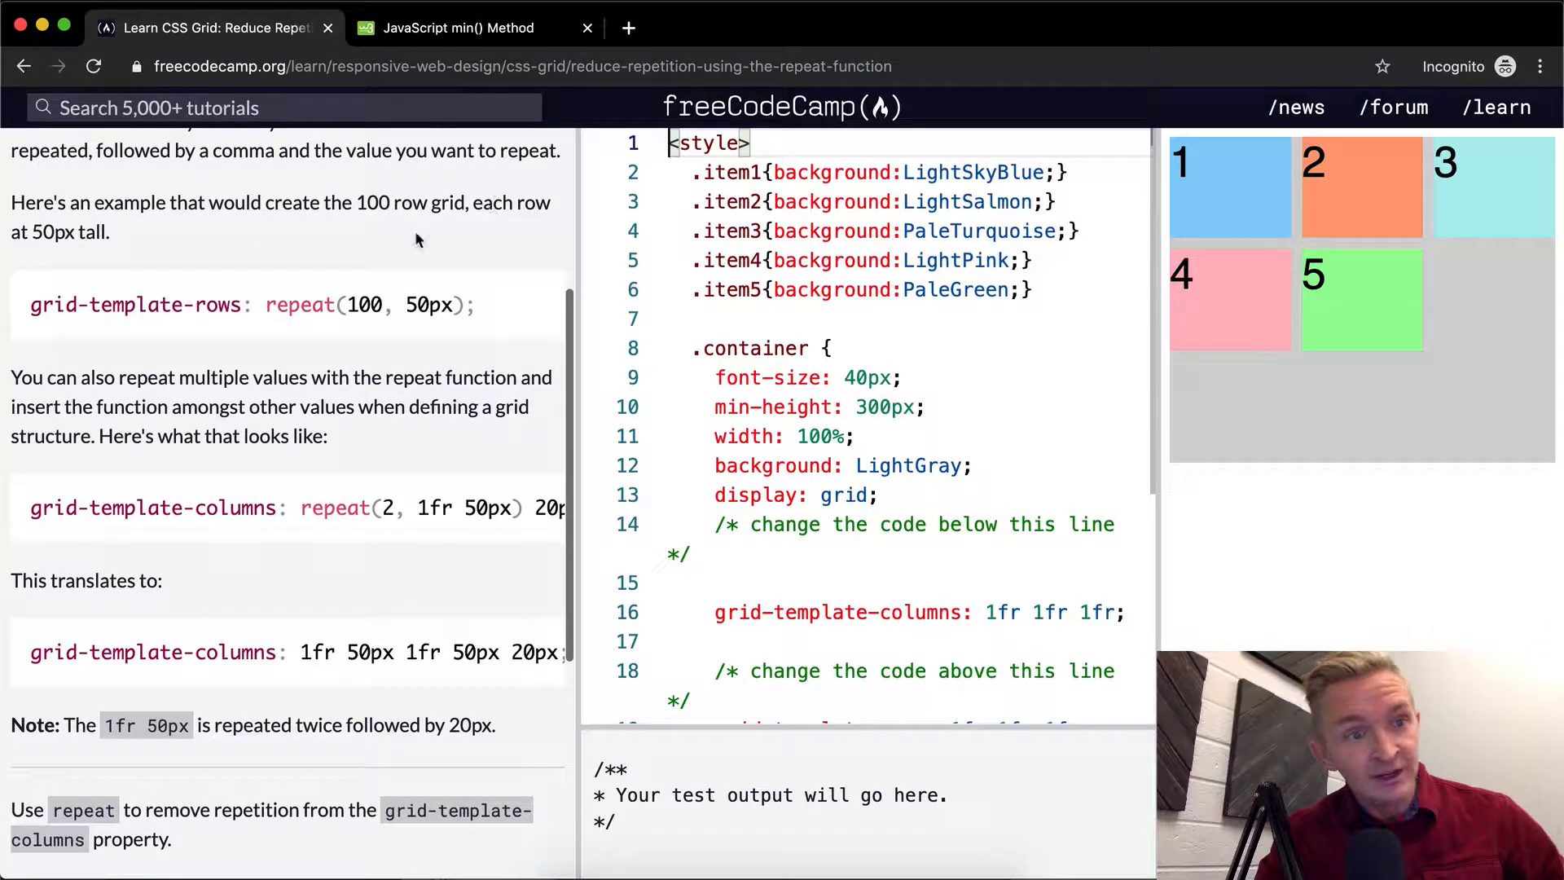
{"action": "mouse_move", "coordinate": [77, 305]}
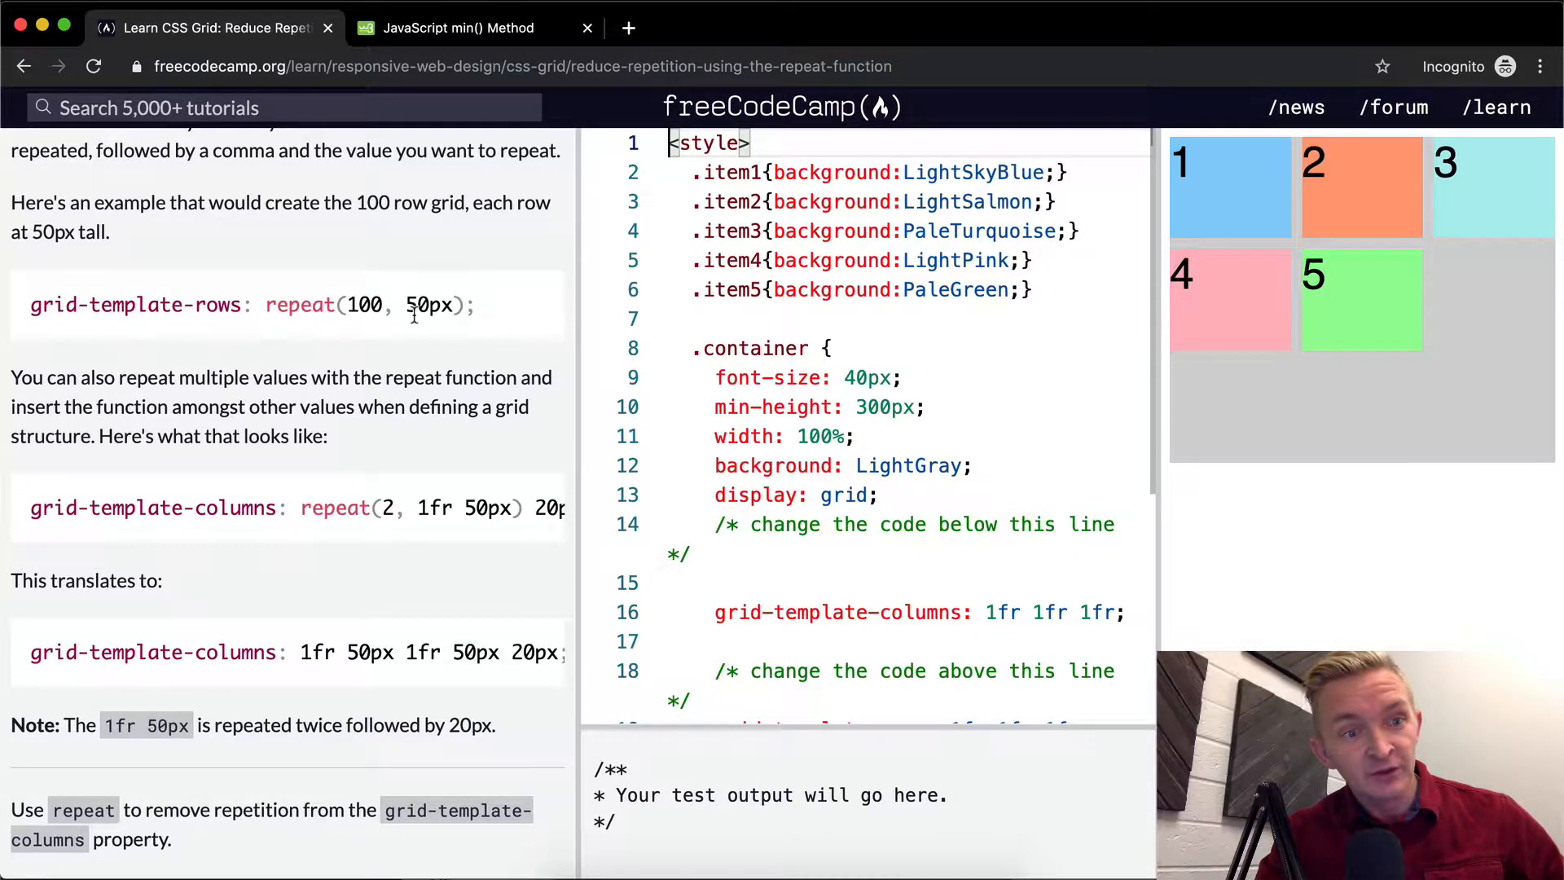
{"action": "scroll", "scroll_direction": "down", "scroll_amount": 3}
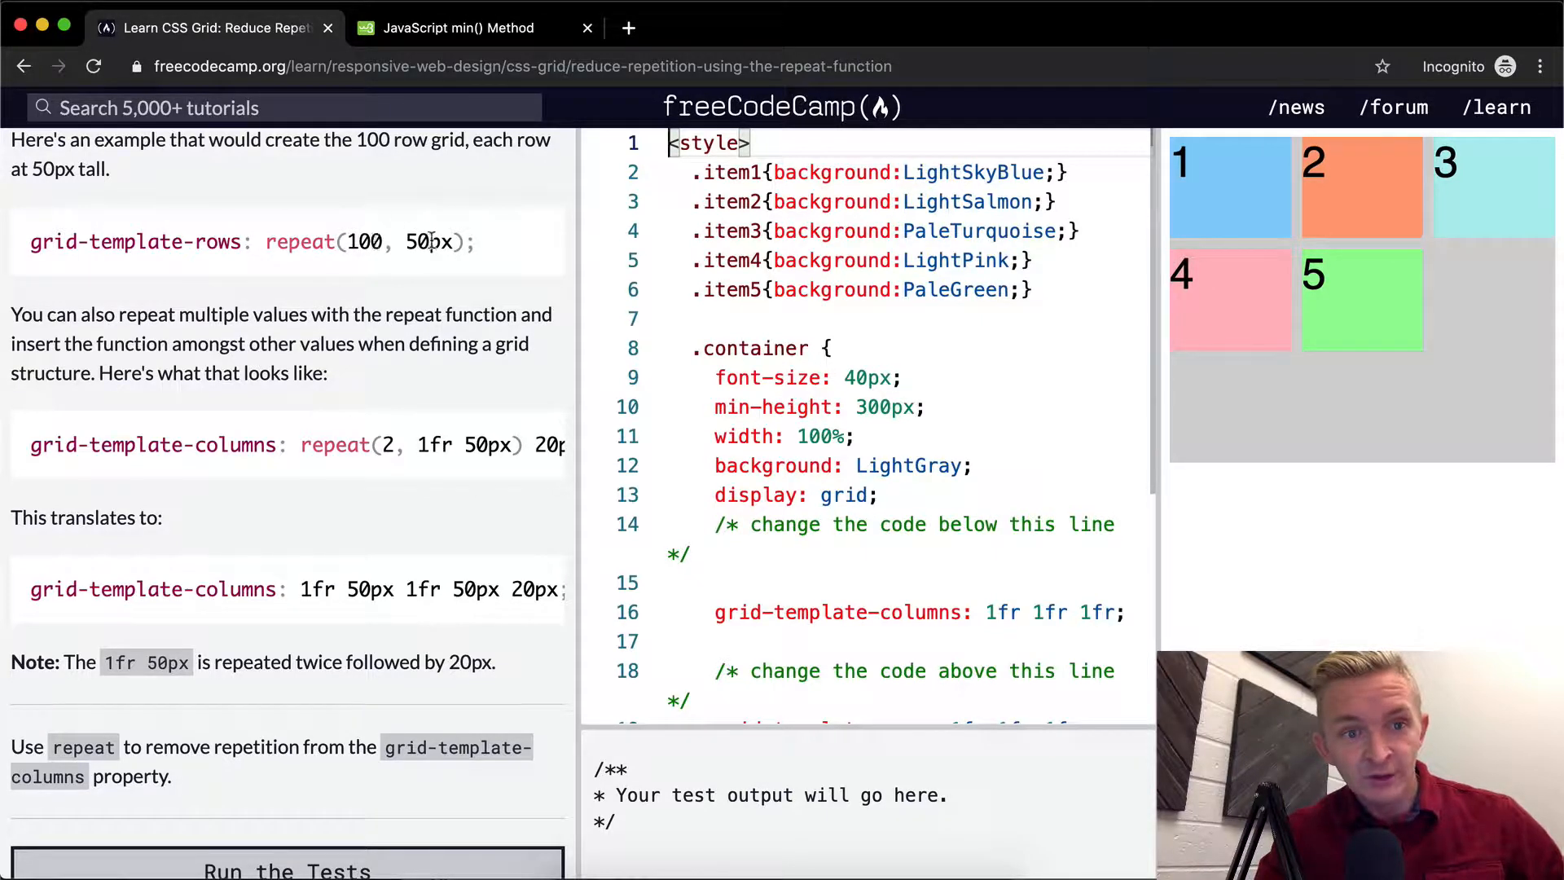
{"action": "scroll", "scroll_direction": "down", "scroll_amount": 3}
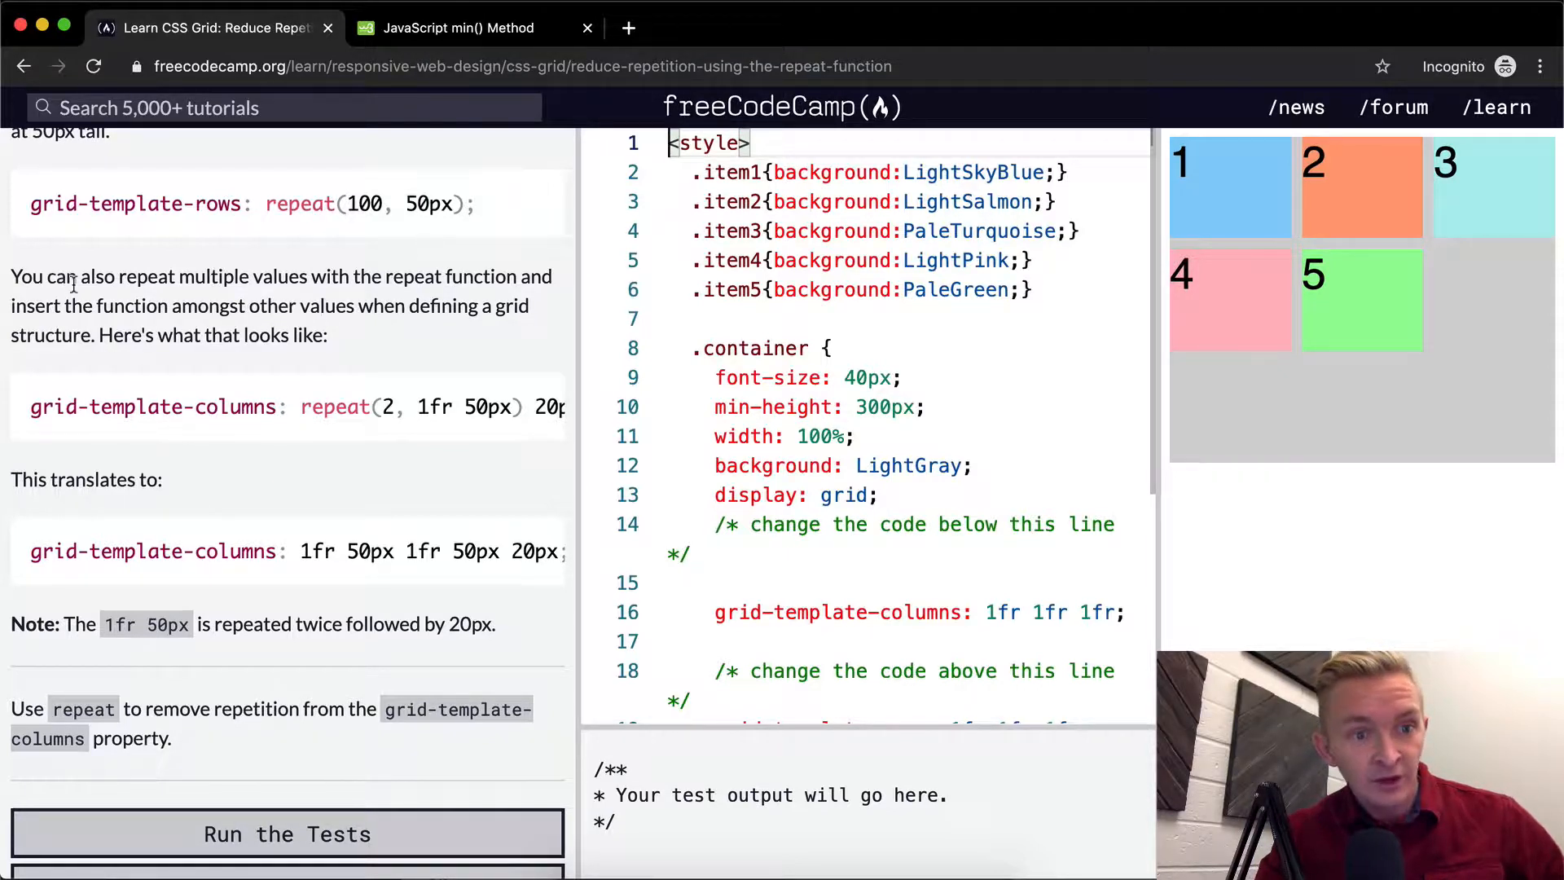
{"action": "mouse_move", "coordinate": [381, 273]}
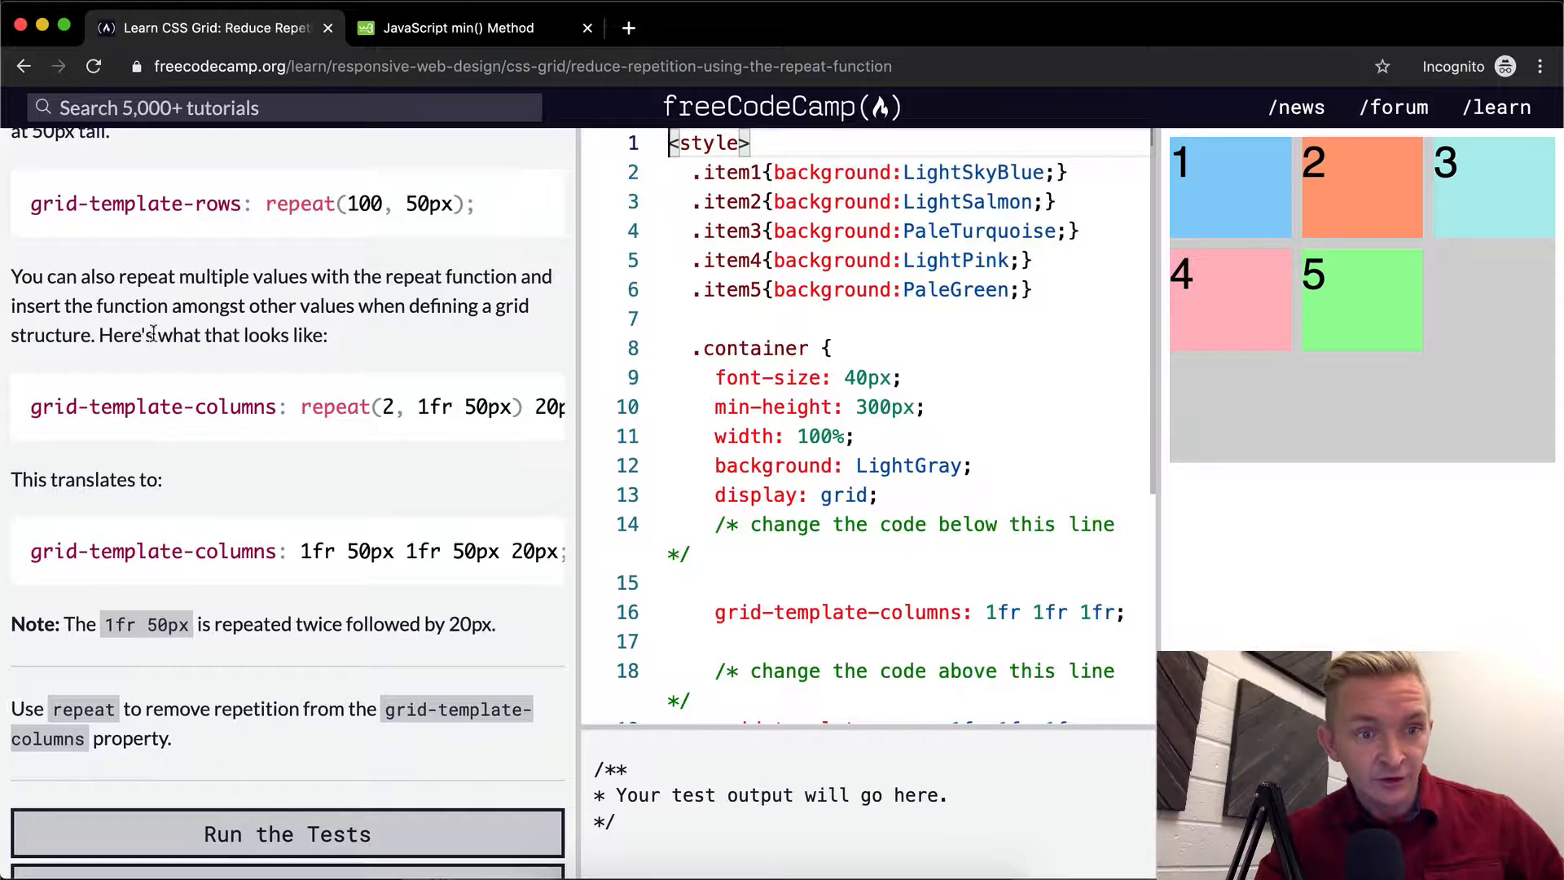
{"action": "scroll", "scroll_direction": "down", "scroll_amount": 3}
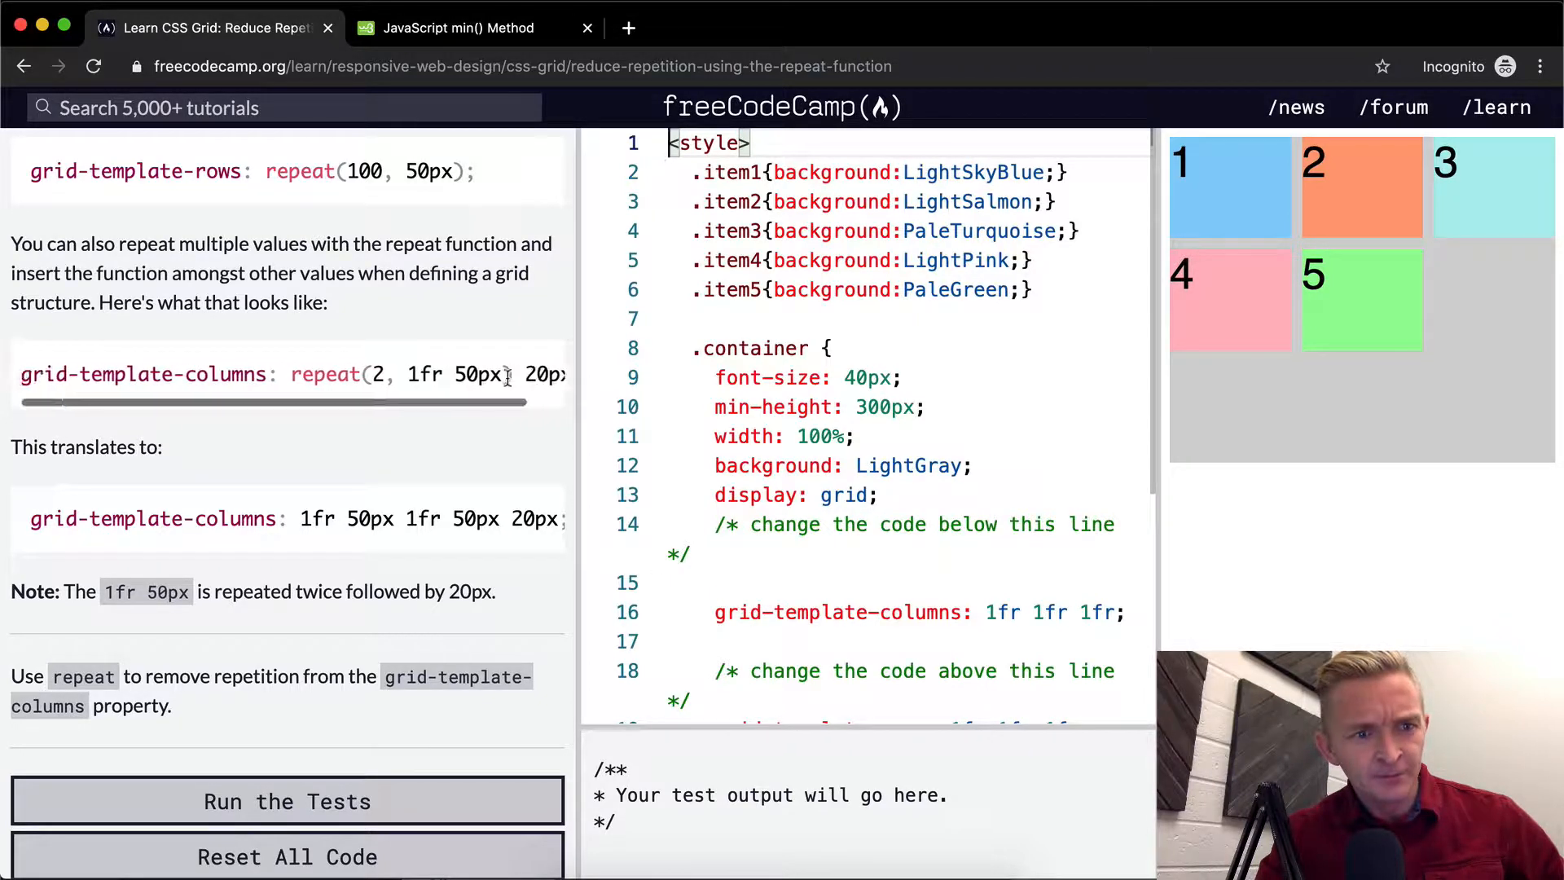
{"action": "scroll", "scroll_direction": "down", "scroll_amount": 3}
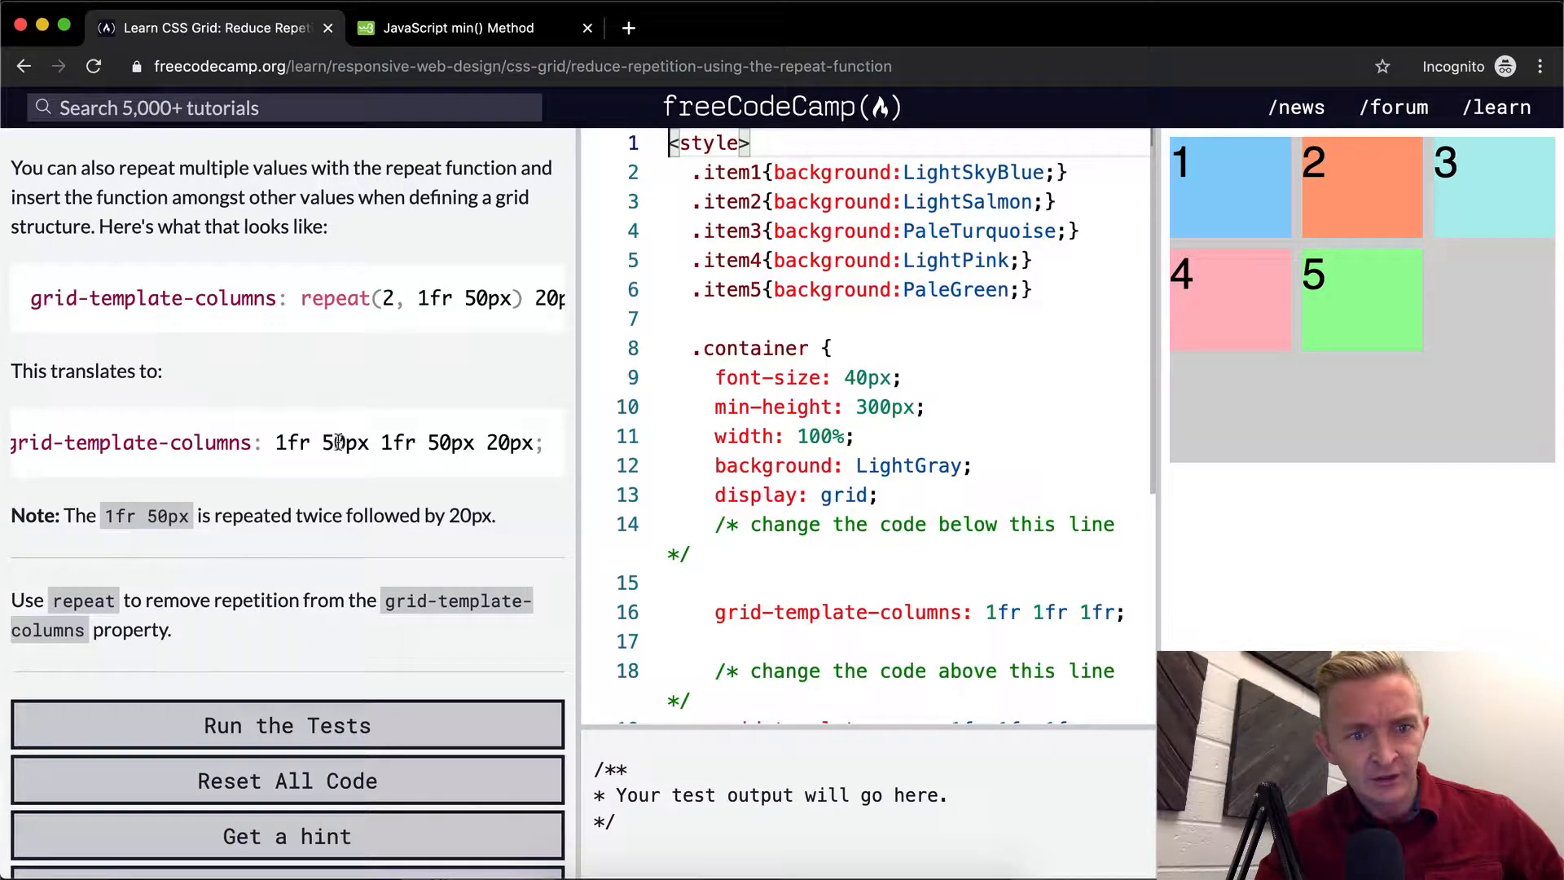
{"action": "mouse_move", "coordinate": [443, 437]}
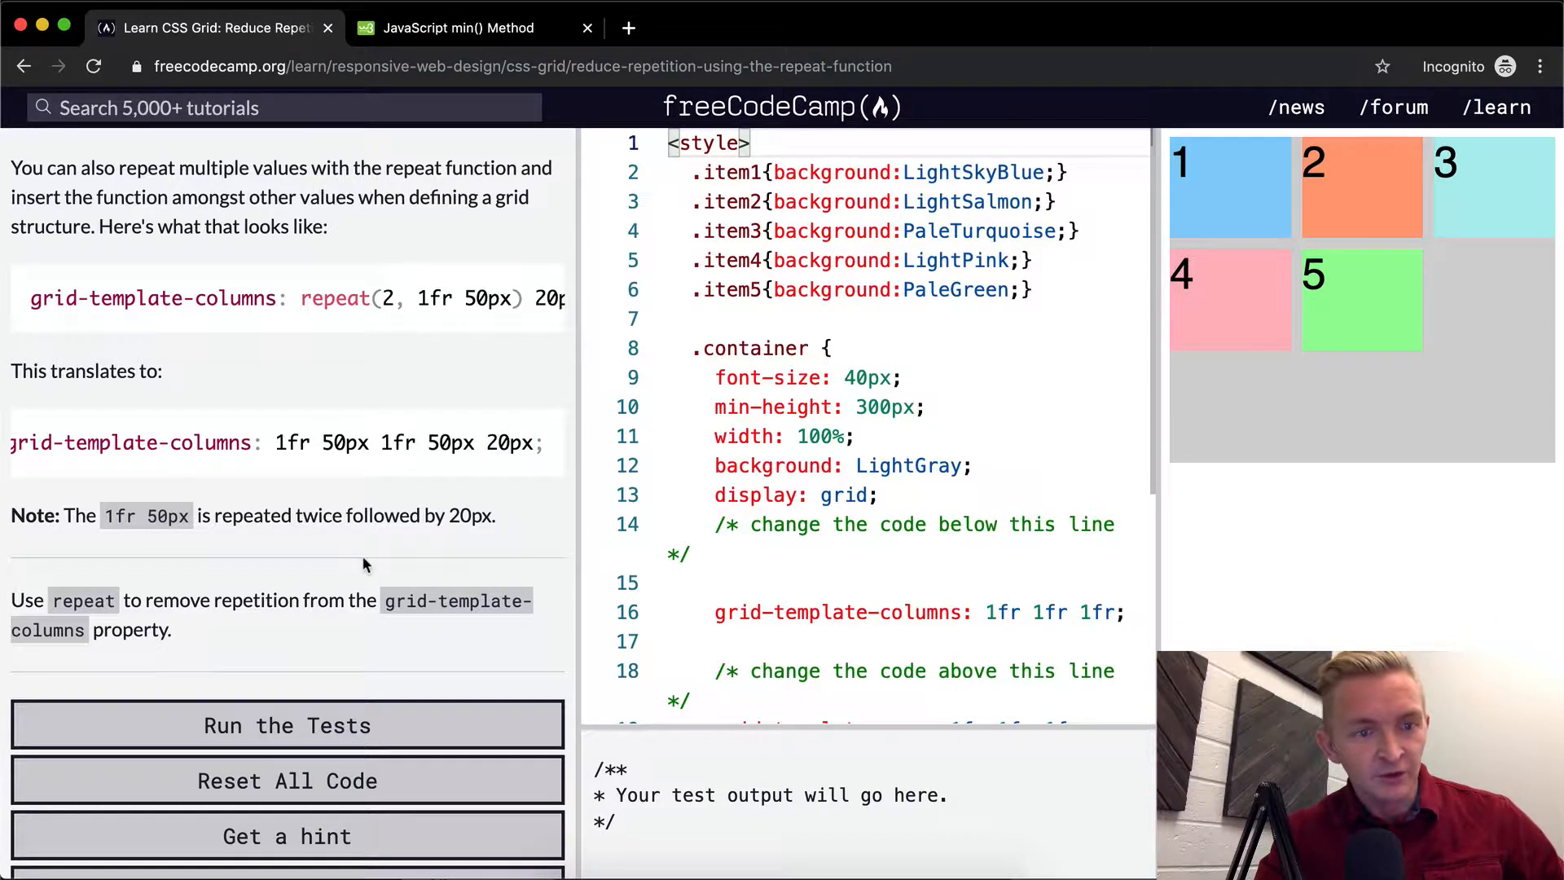
{"action": "scroll", "scroll_direction": "down", "scroll_amount": 3}
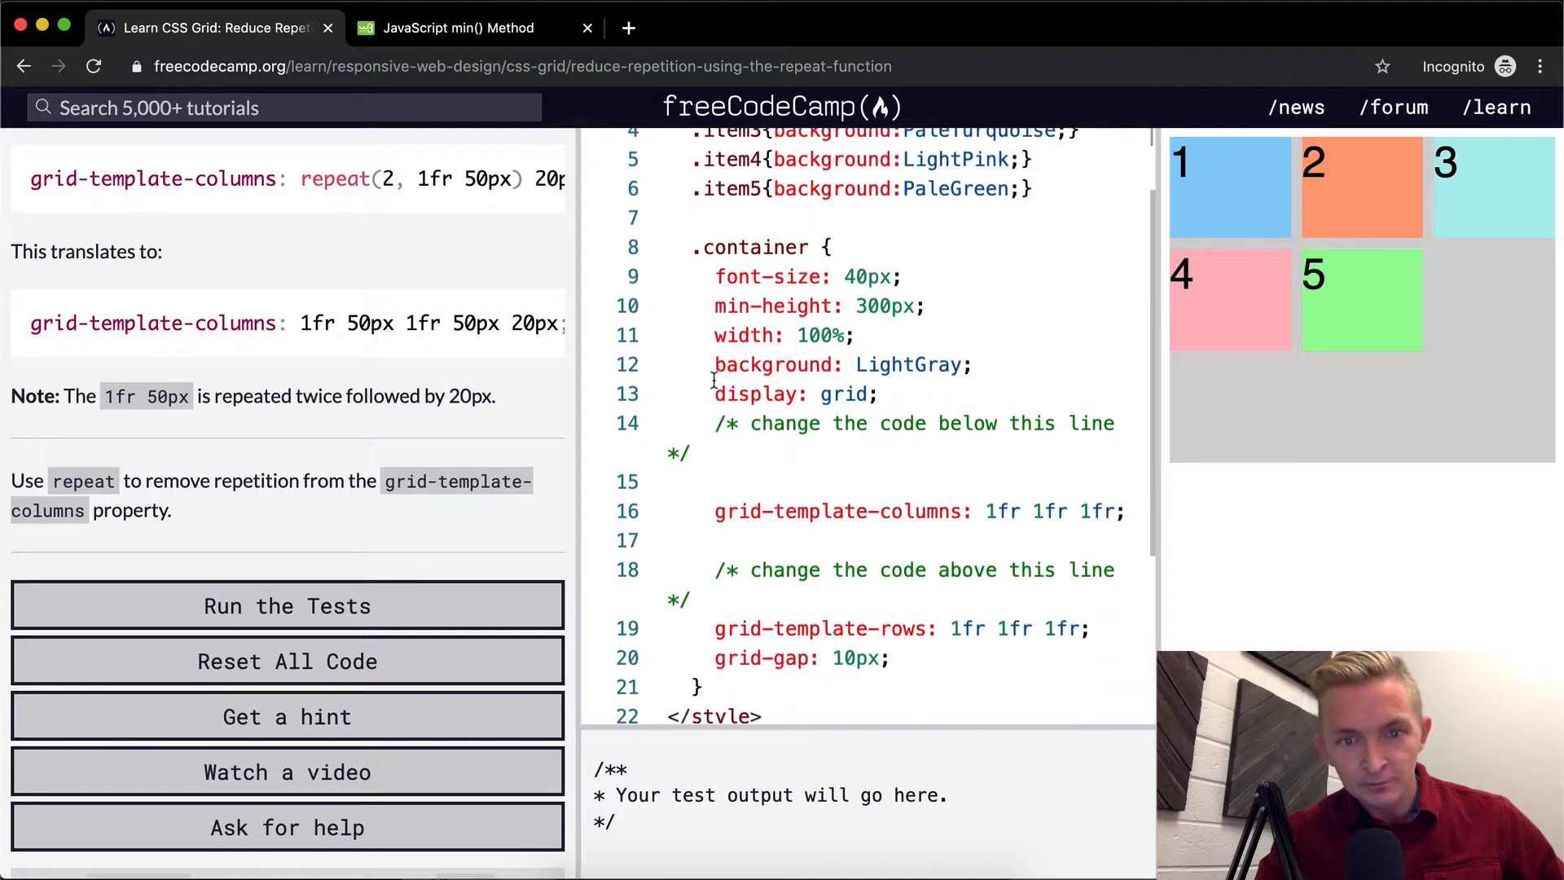
- Add 'grid-template-columns: repeat(3, 1fr);' below the original 1fr 1fr 1fr column line
{"action": "scroll", "scroll_direction": "down", "scroll_amount": 3}
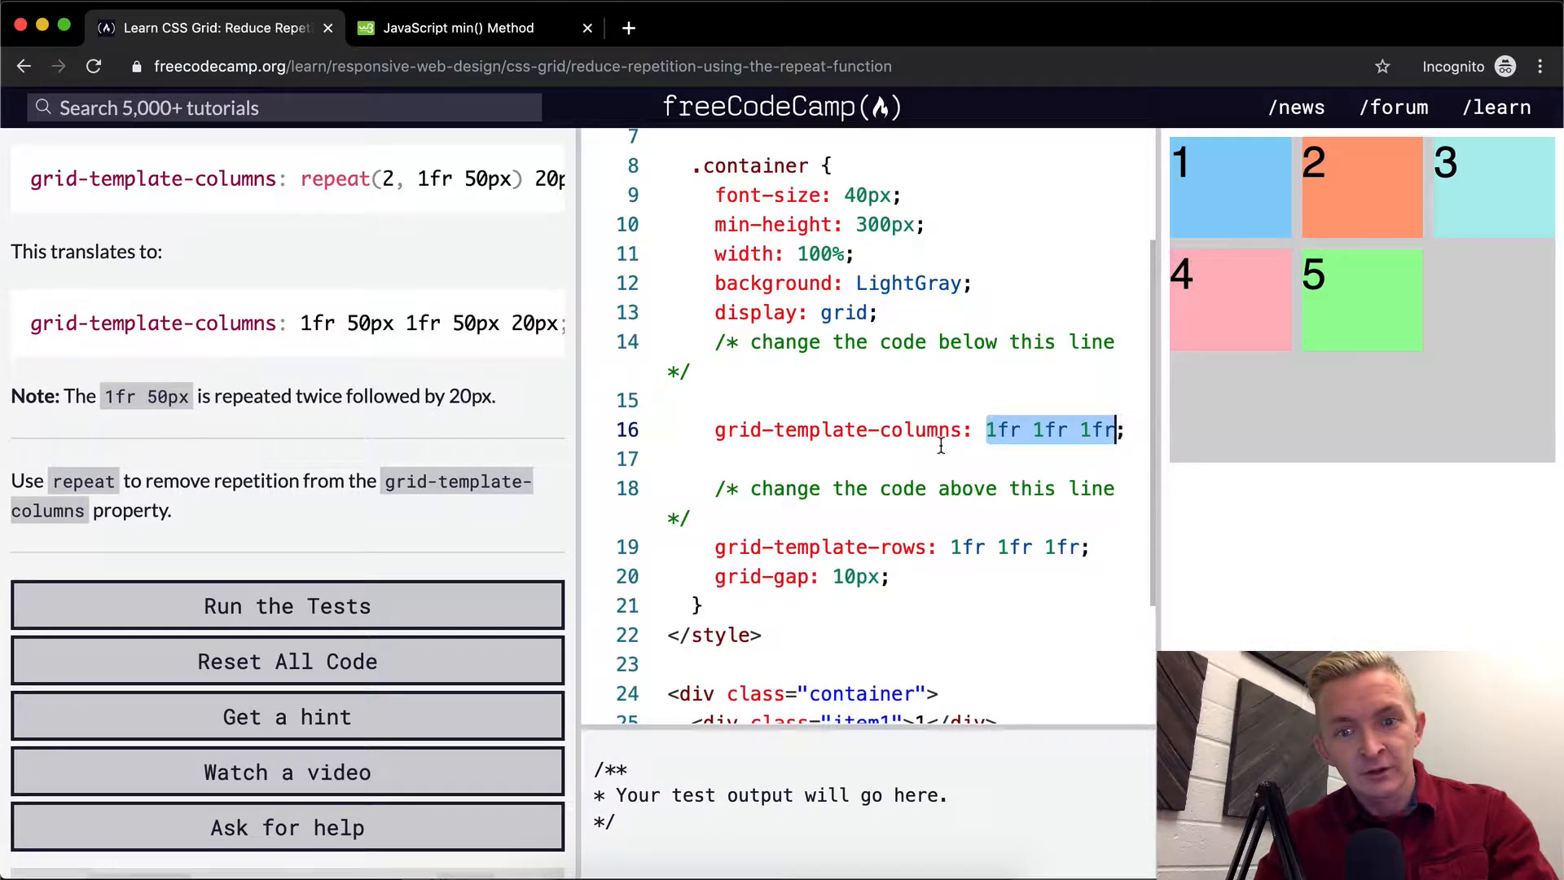
{"action": "type", "text": "repeat"}
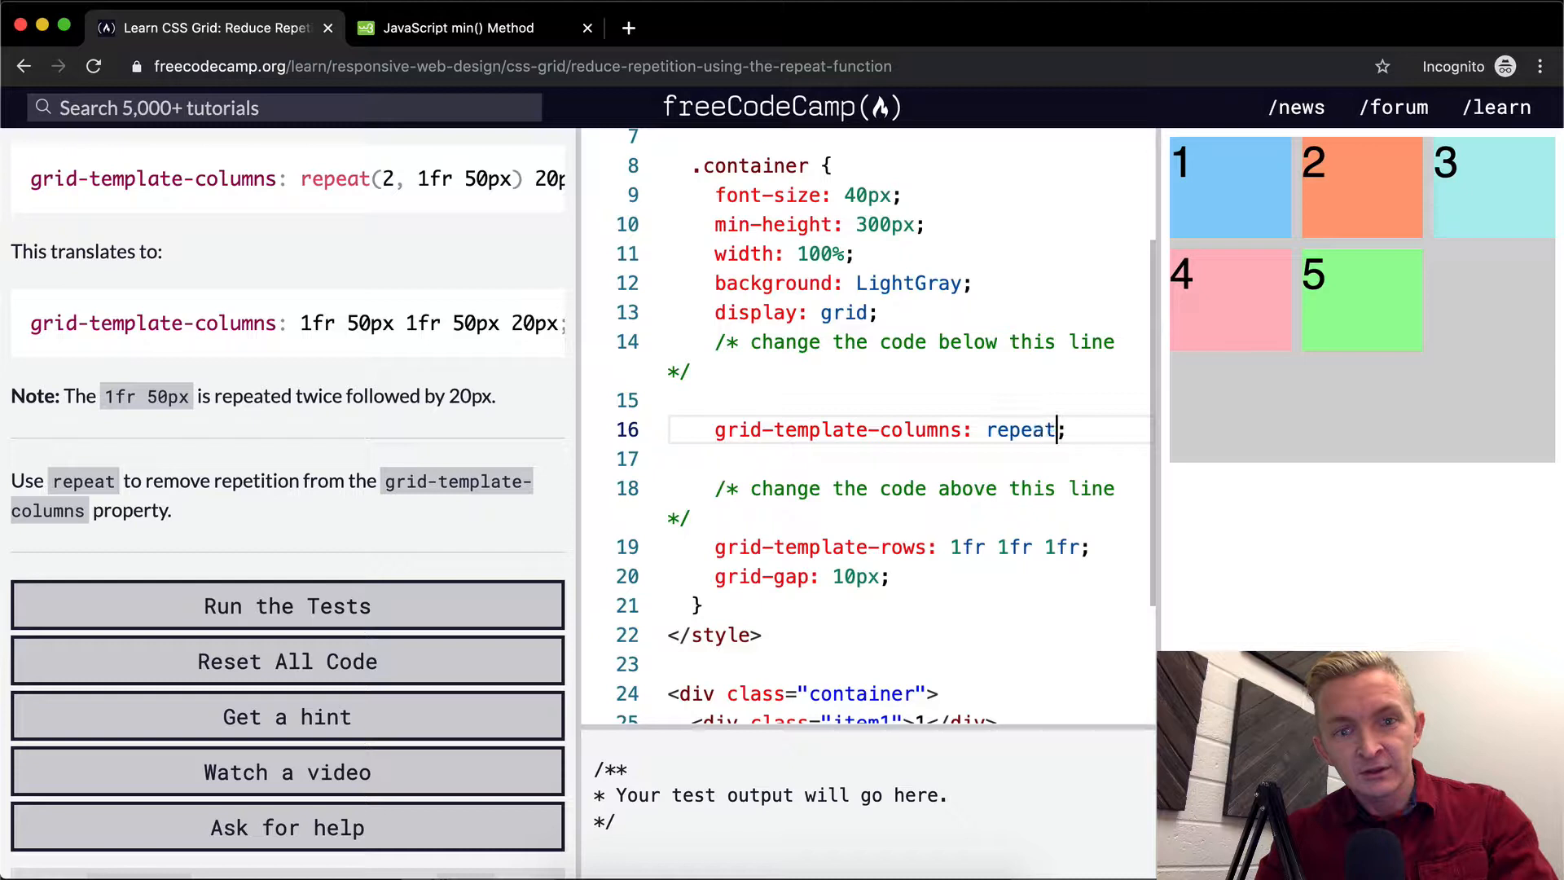
{"action": "type", "text": "1fr 1fr 1fr"}
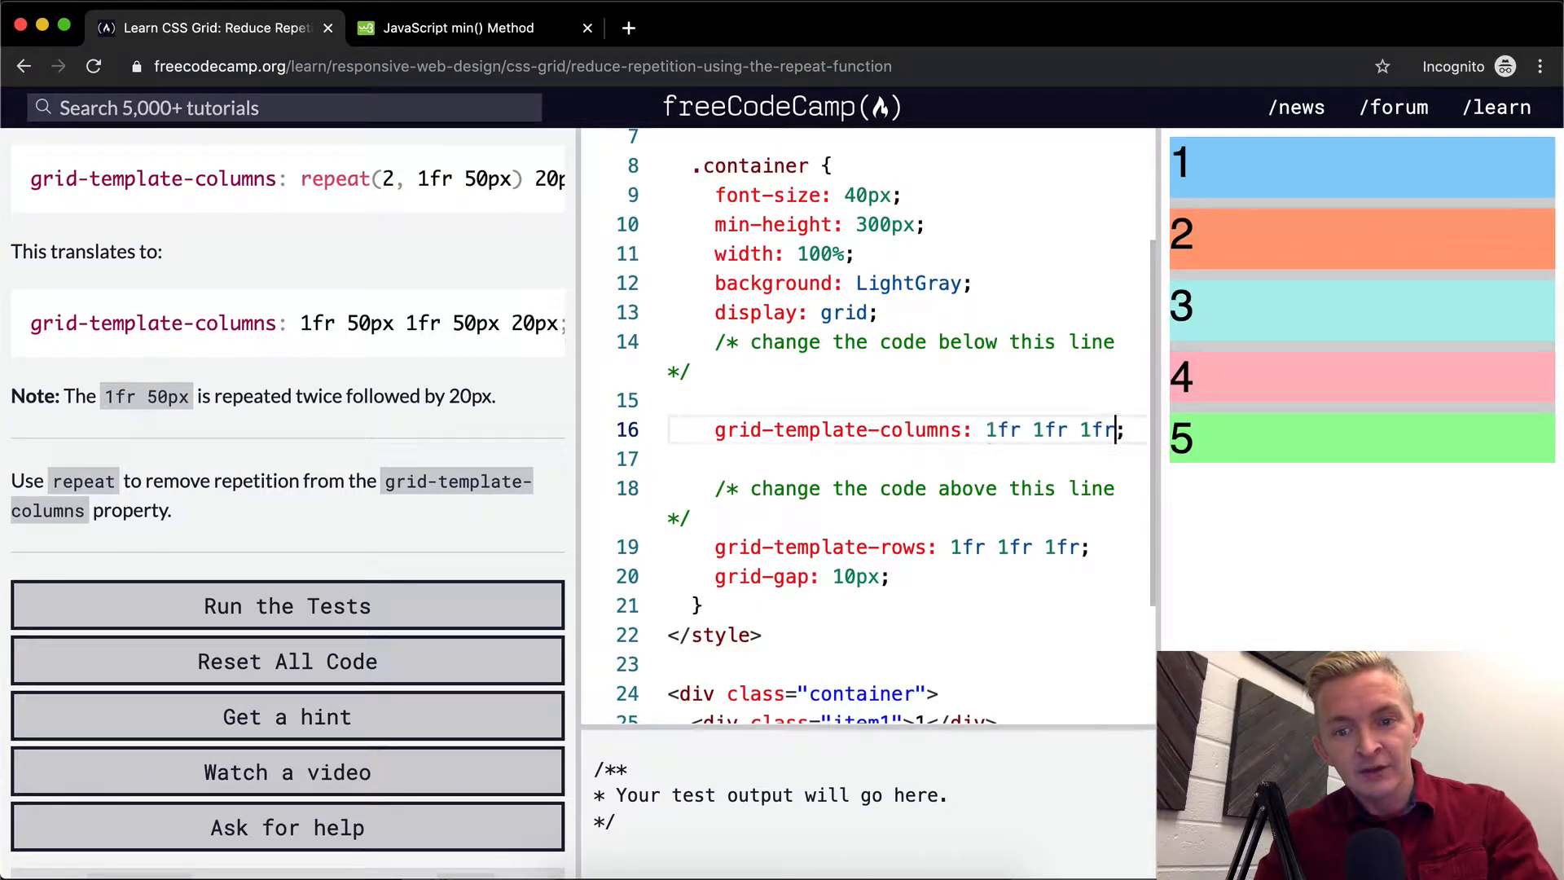
{"action": "type", "text": "grid"}
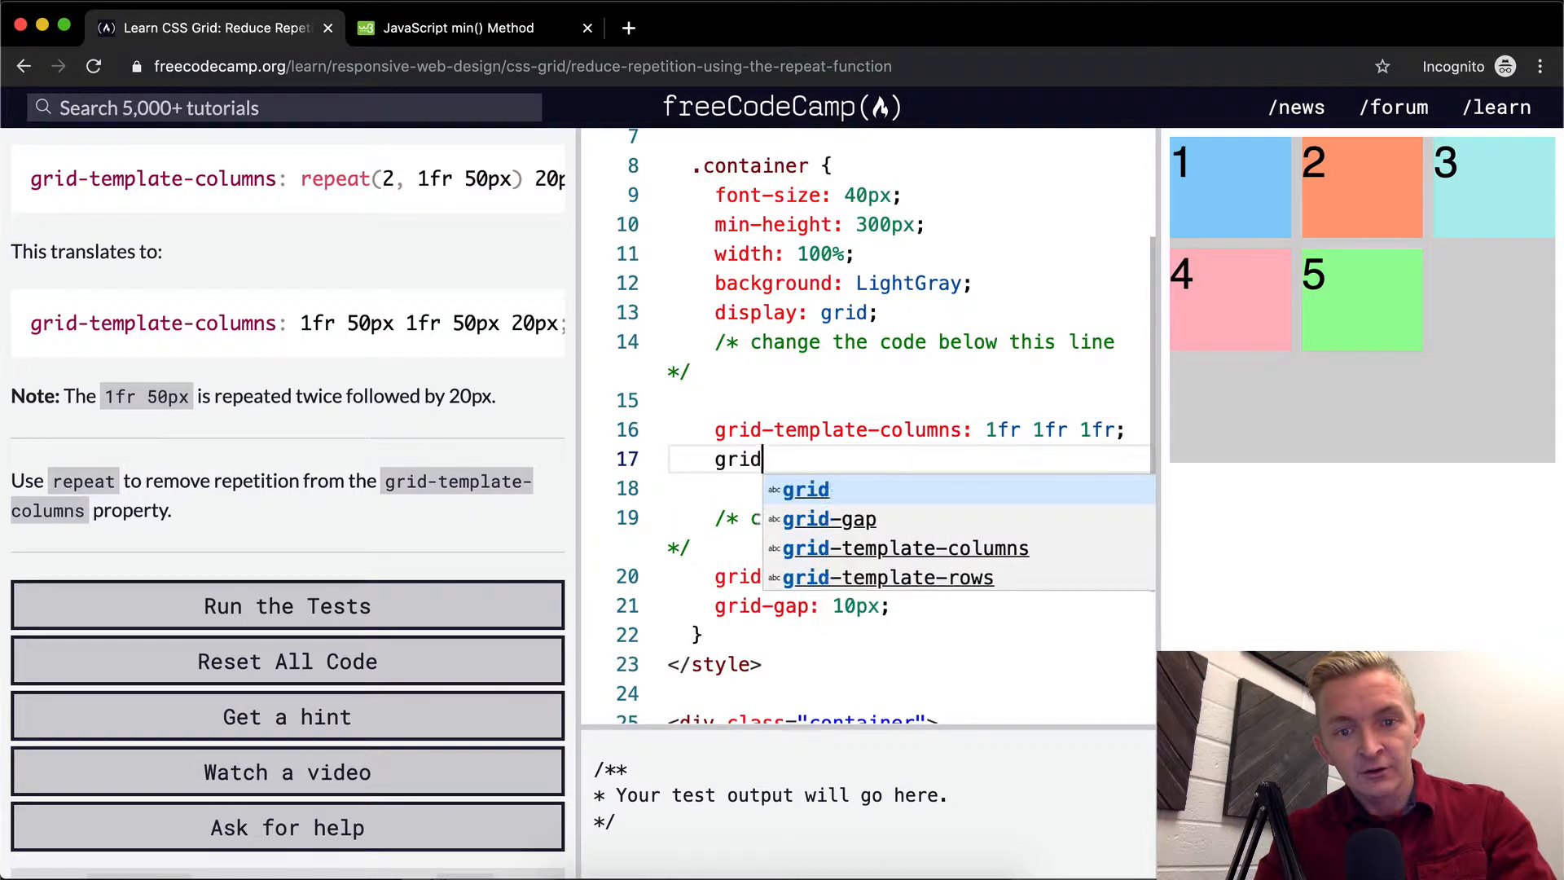
{"action": "type", "text": "-template-columns:"}
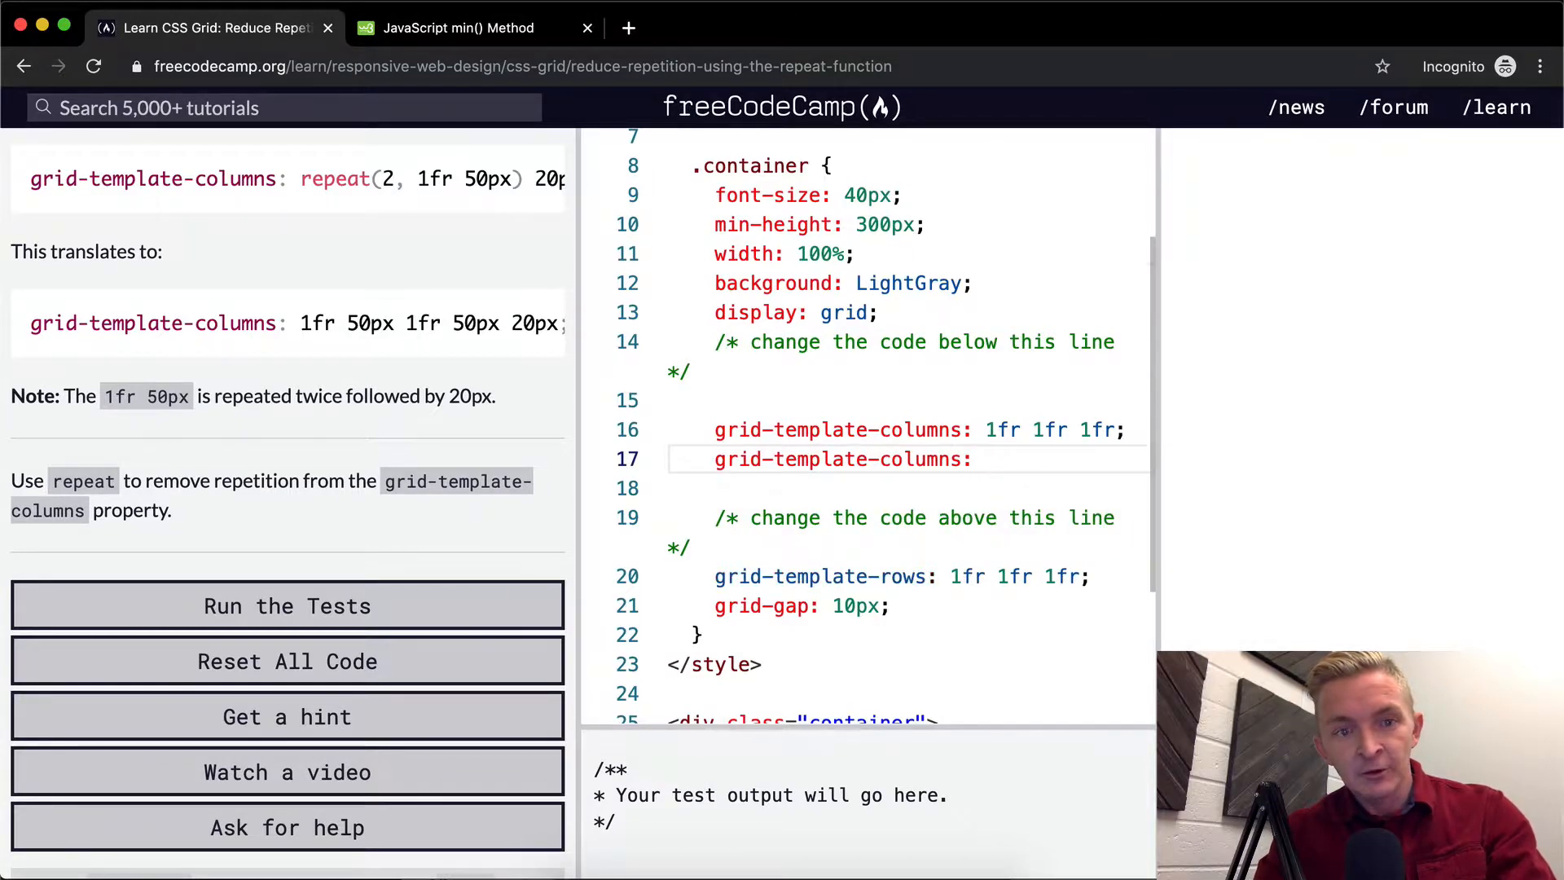
{"action": "type", "text": "repeat"}
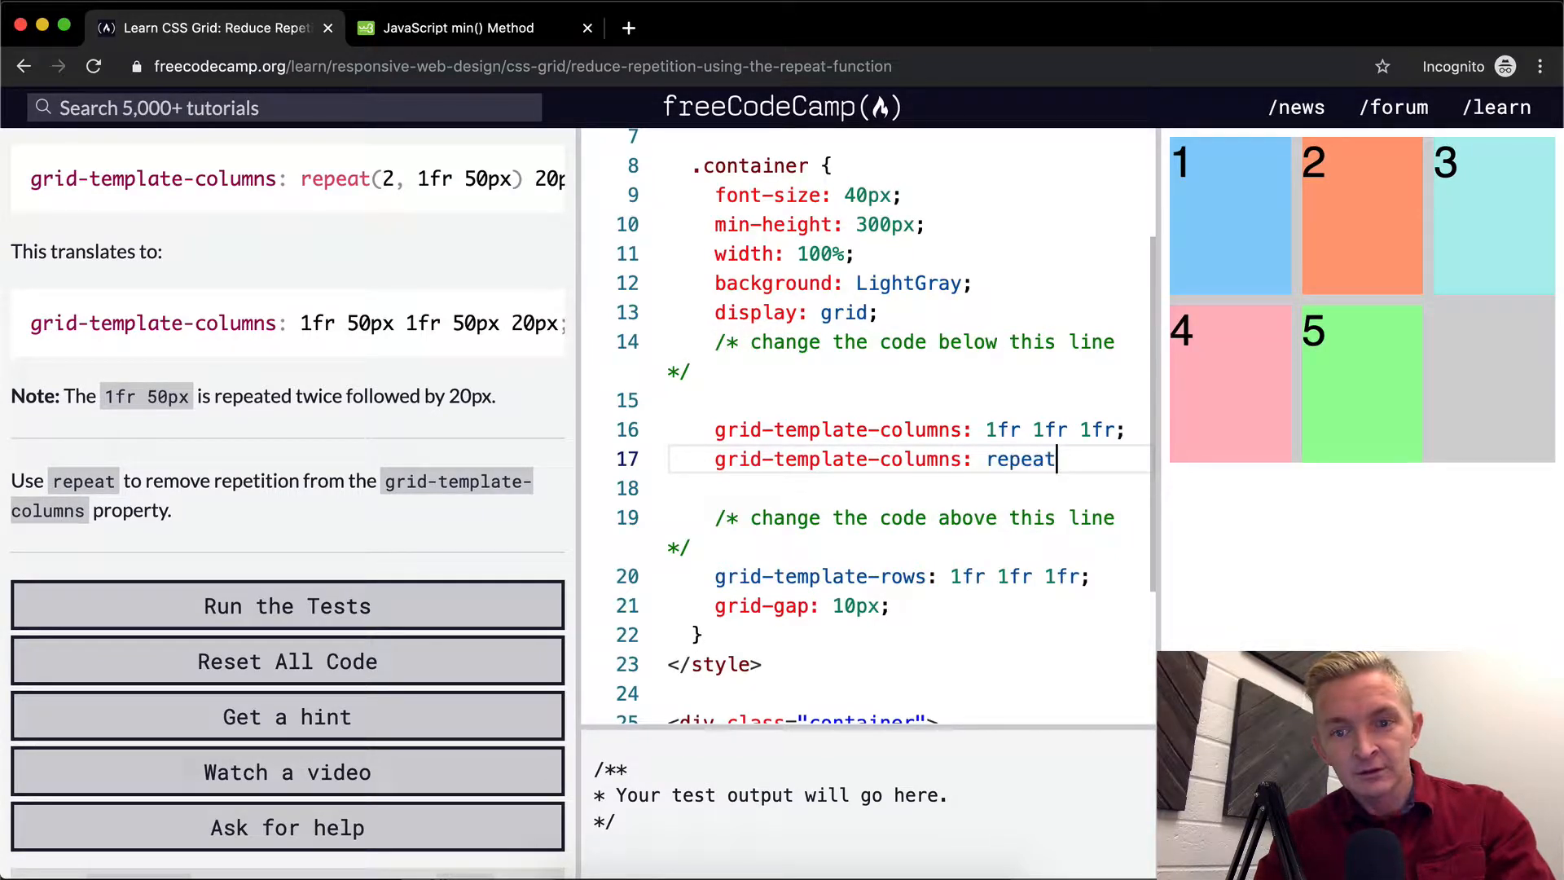
{"action": "type", "text": "()"}
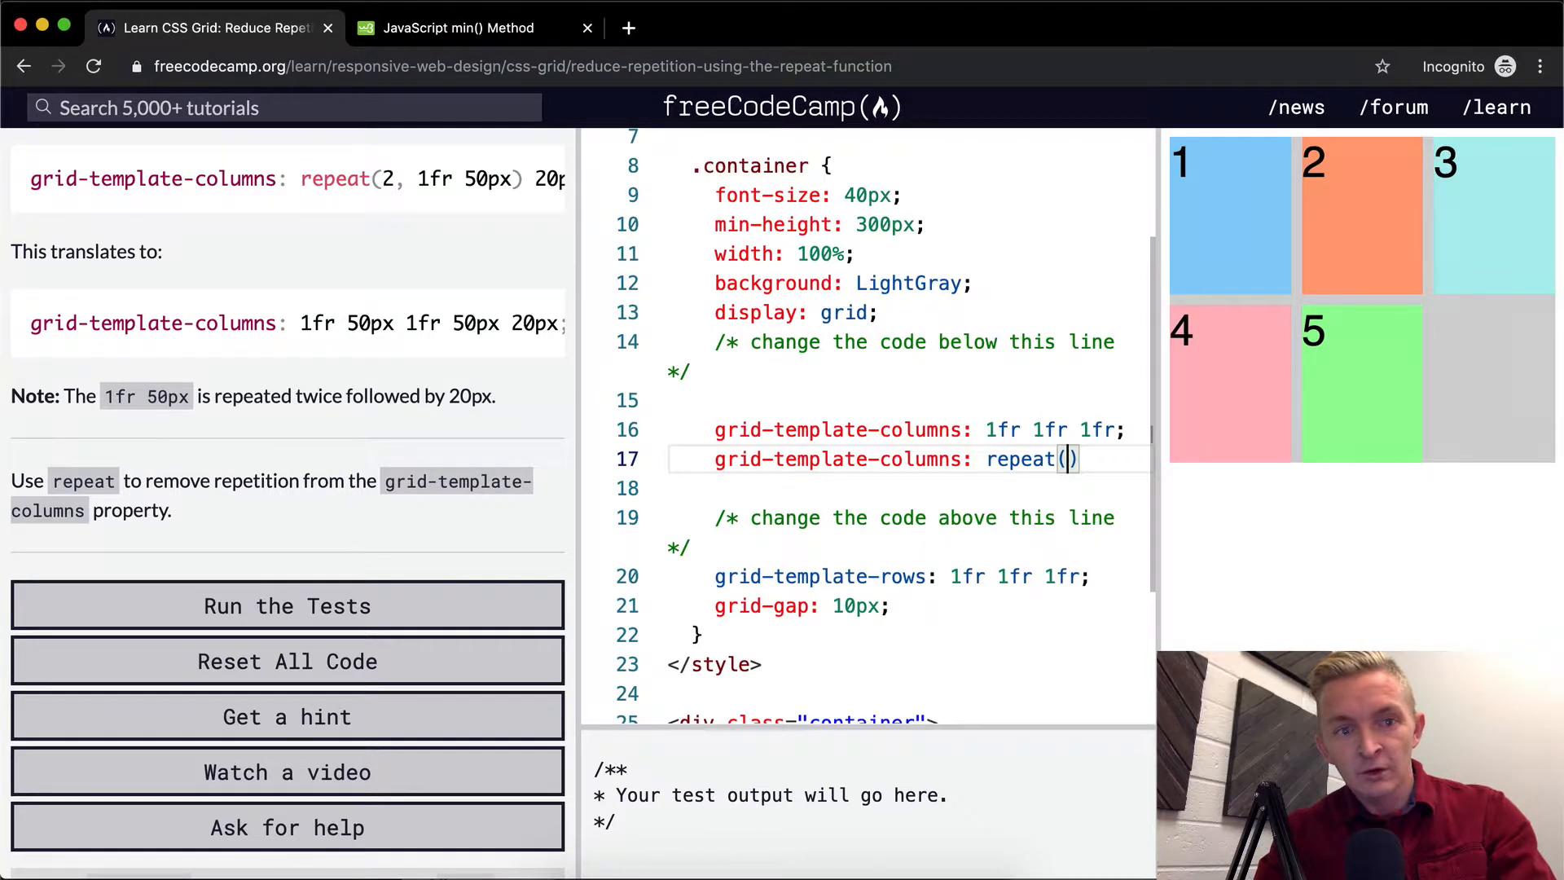
{"action": "type", "text": "3,"}
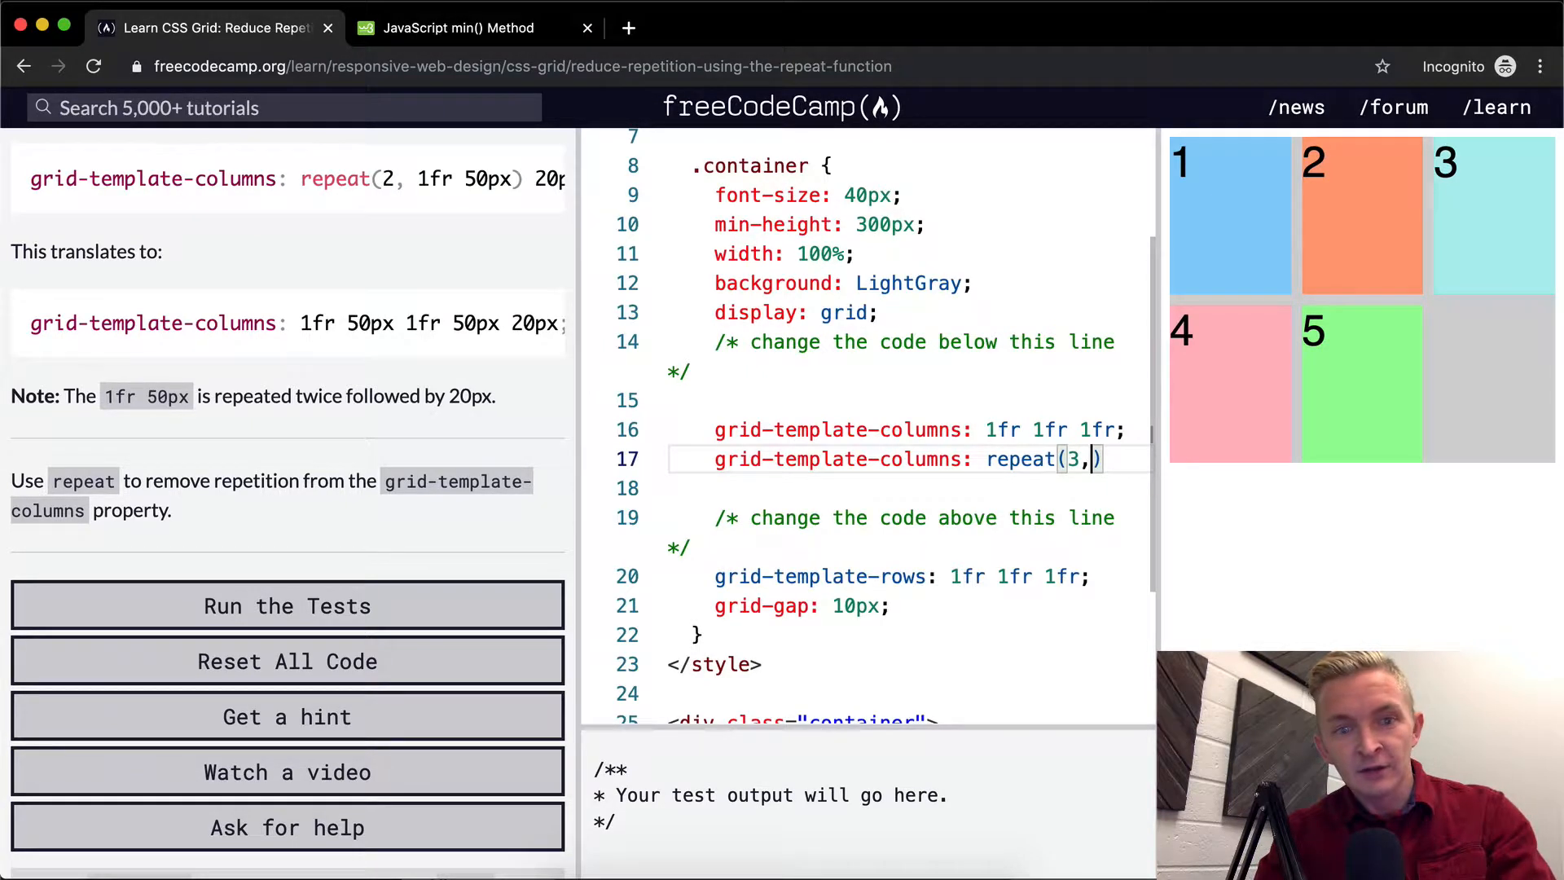
{"action": "type", "text": "1fr"}
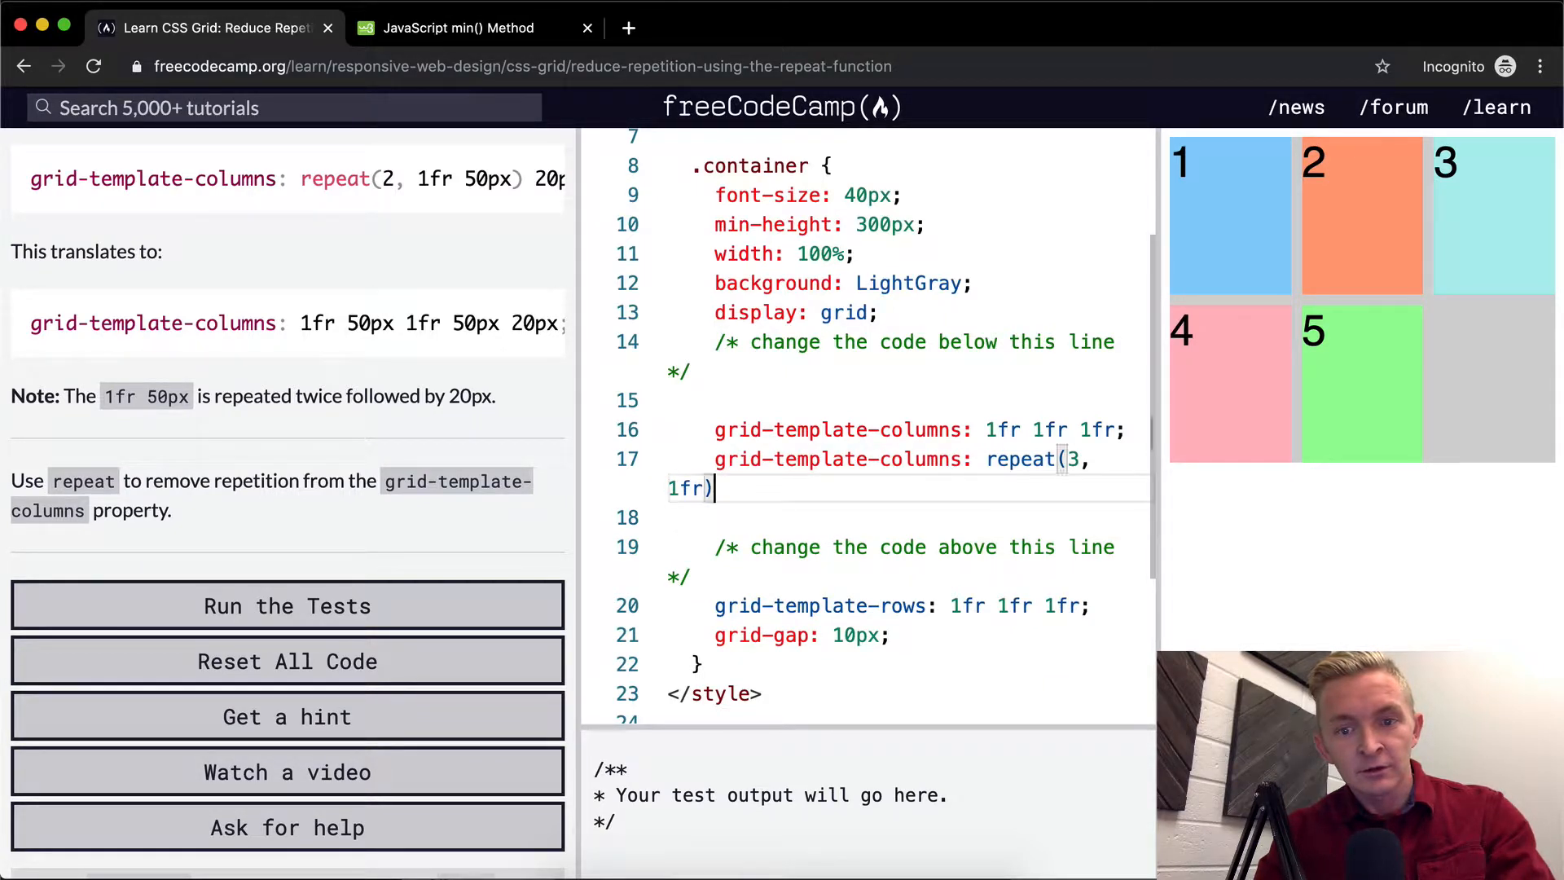
{"action": "type", "text": ";"}
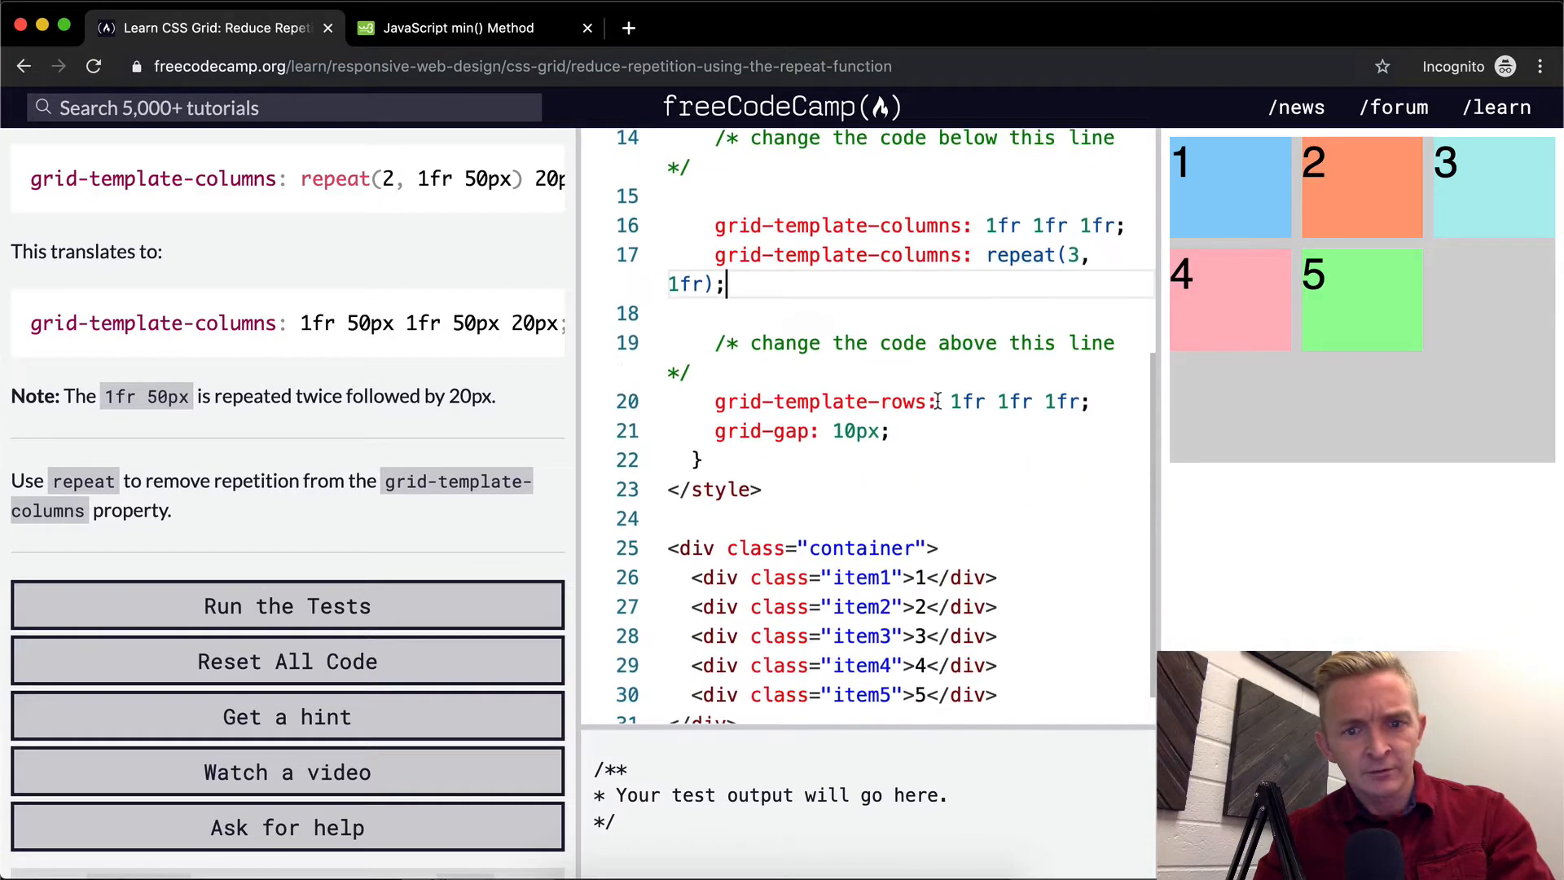
{"action": "mouse_move", "coordinate": [1358, 154]}
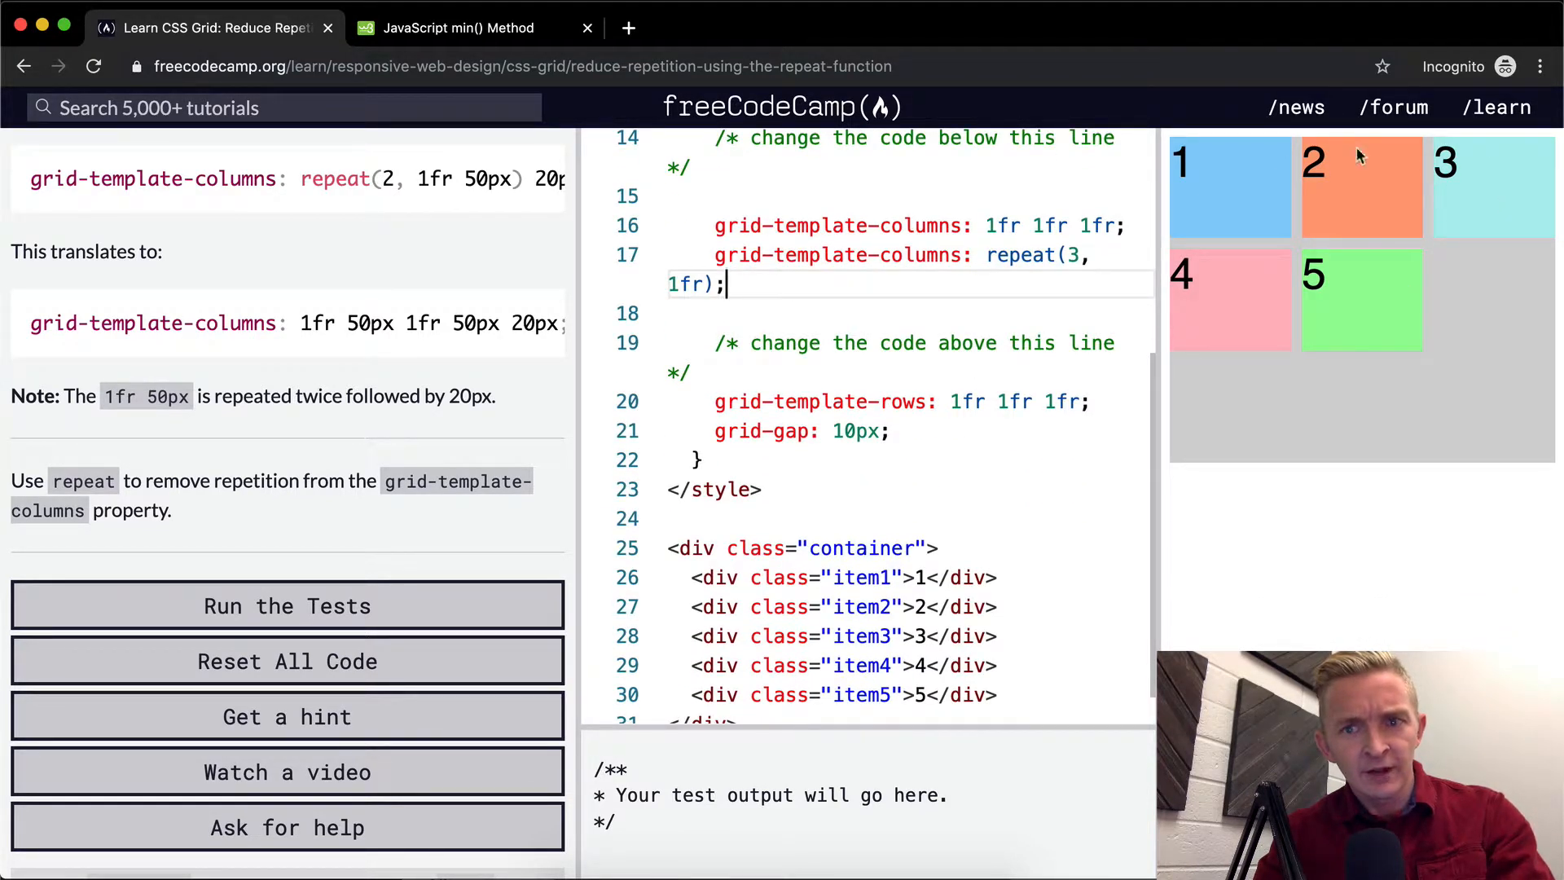
{"action": "scroll", "scroll_direction": "down", "scroll_amount": 3}
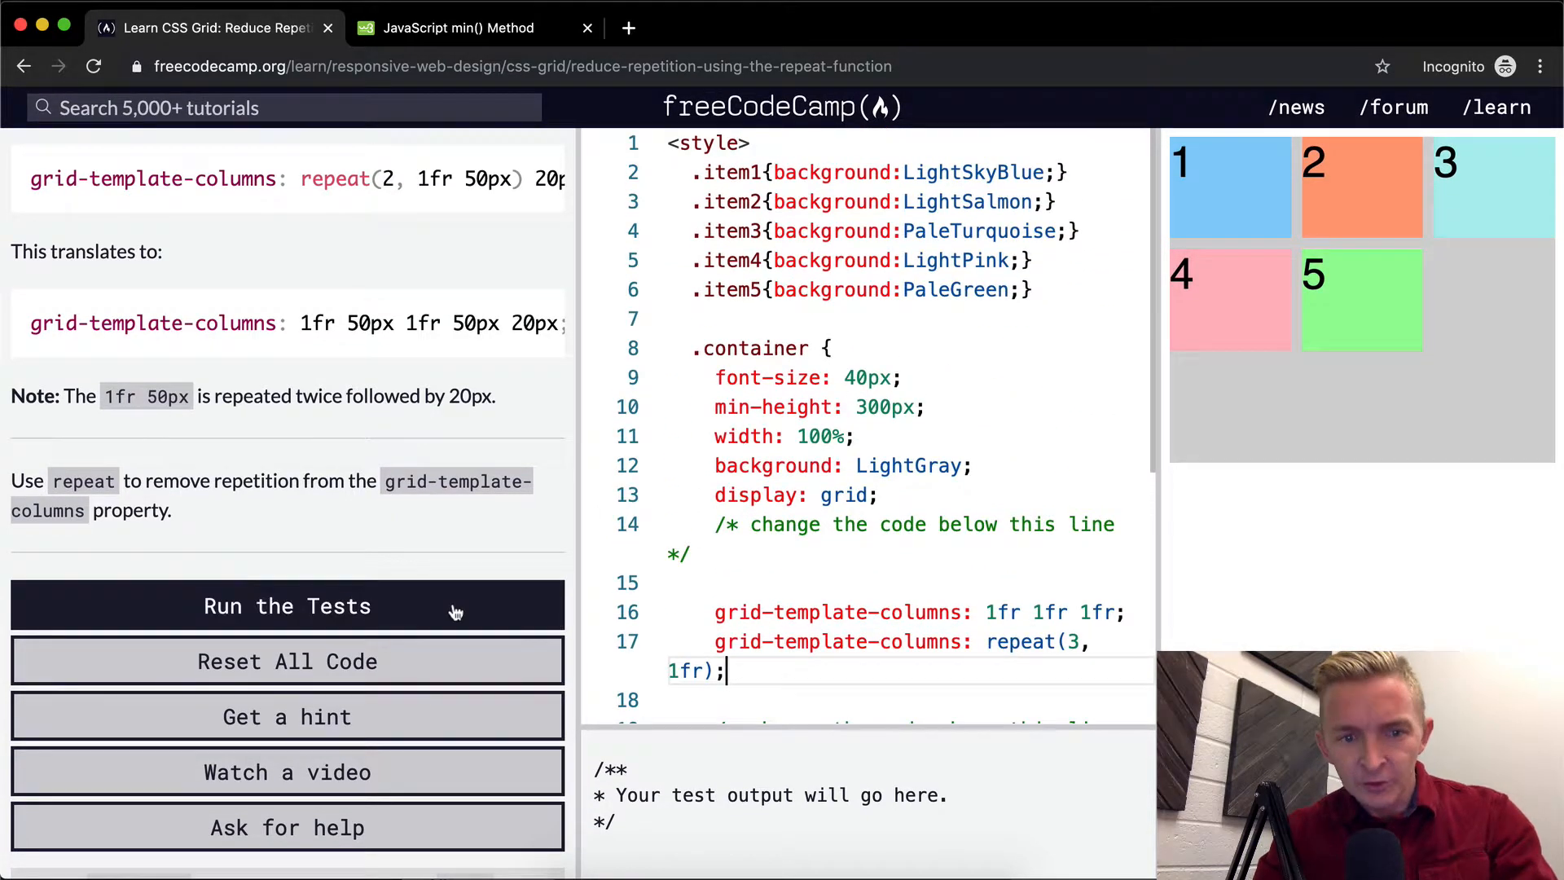
- Run the tests and confirm the repeat(3, 1fr) column check passes
{"action": "left_click", "coordinate": [287, 606]}
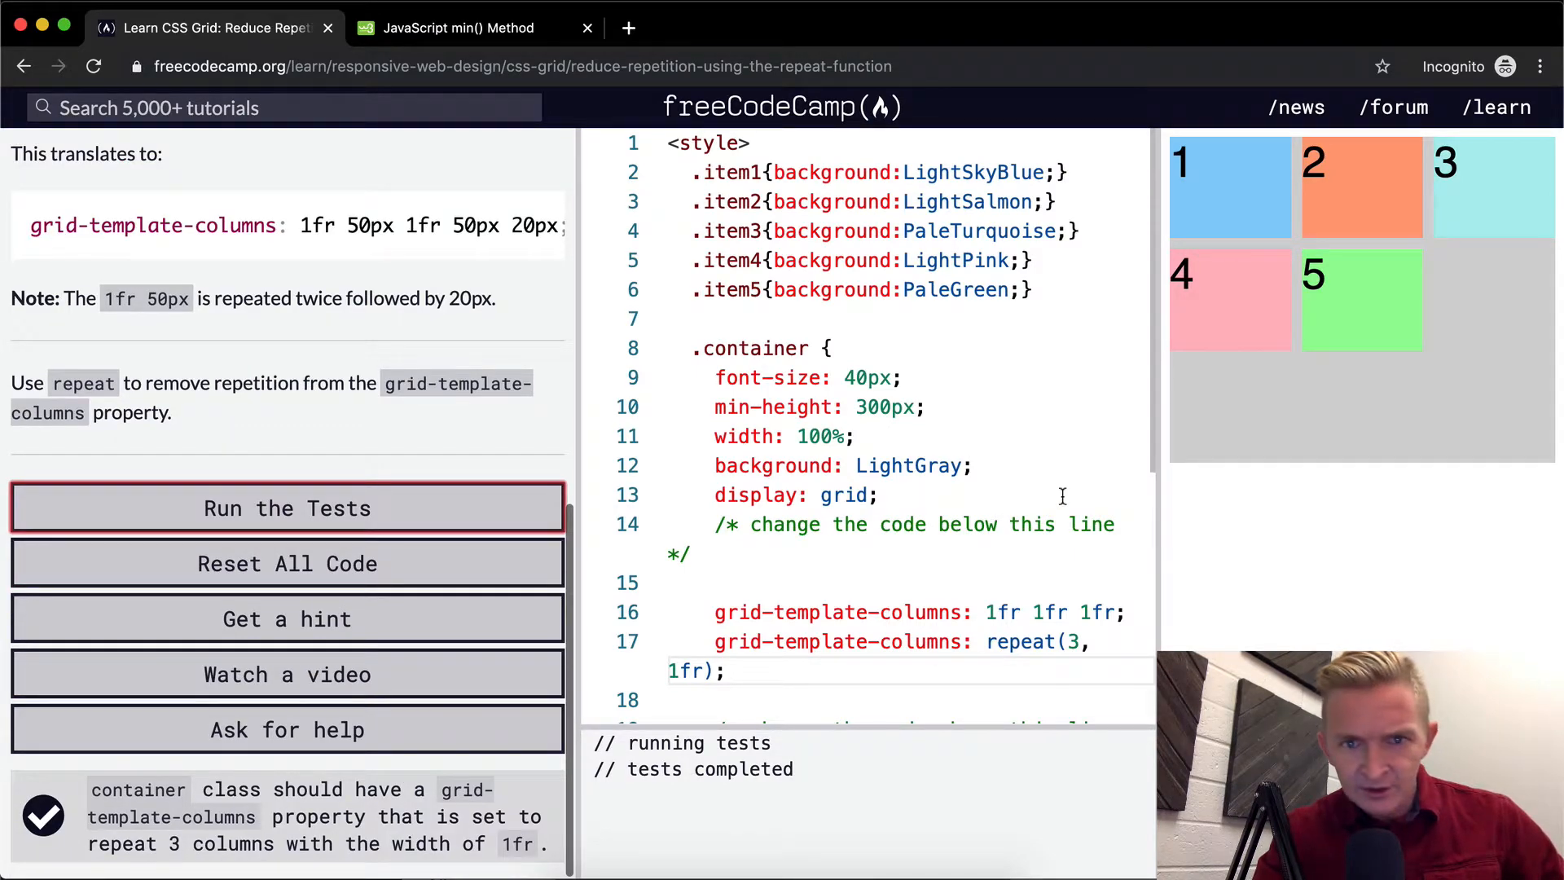
{"action": "scroll", "scroll_direction": "down", "scroll_amount": 3}
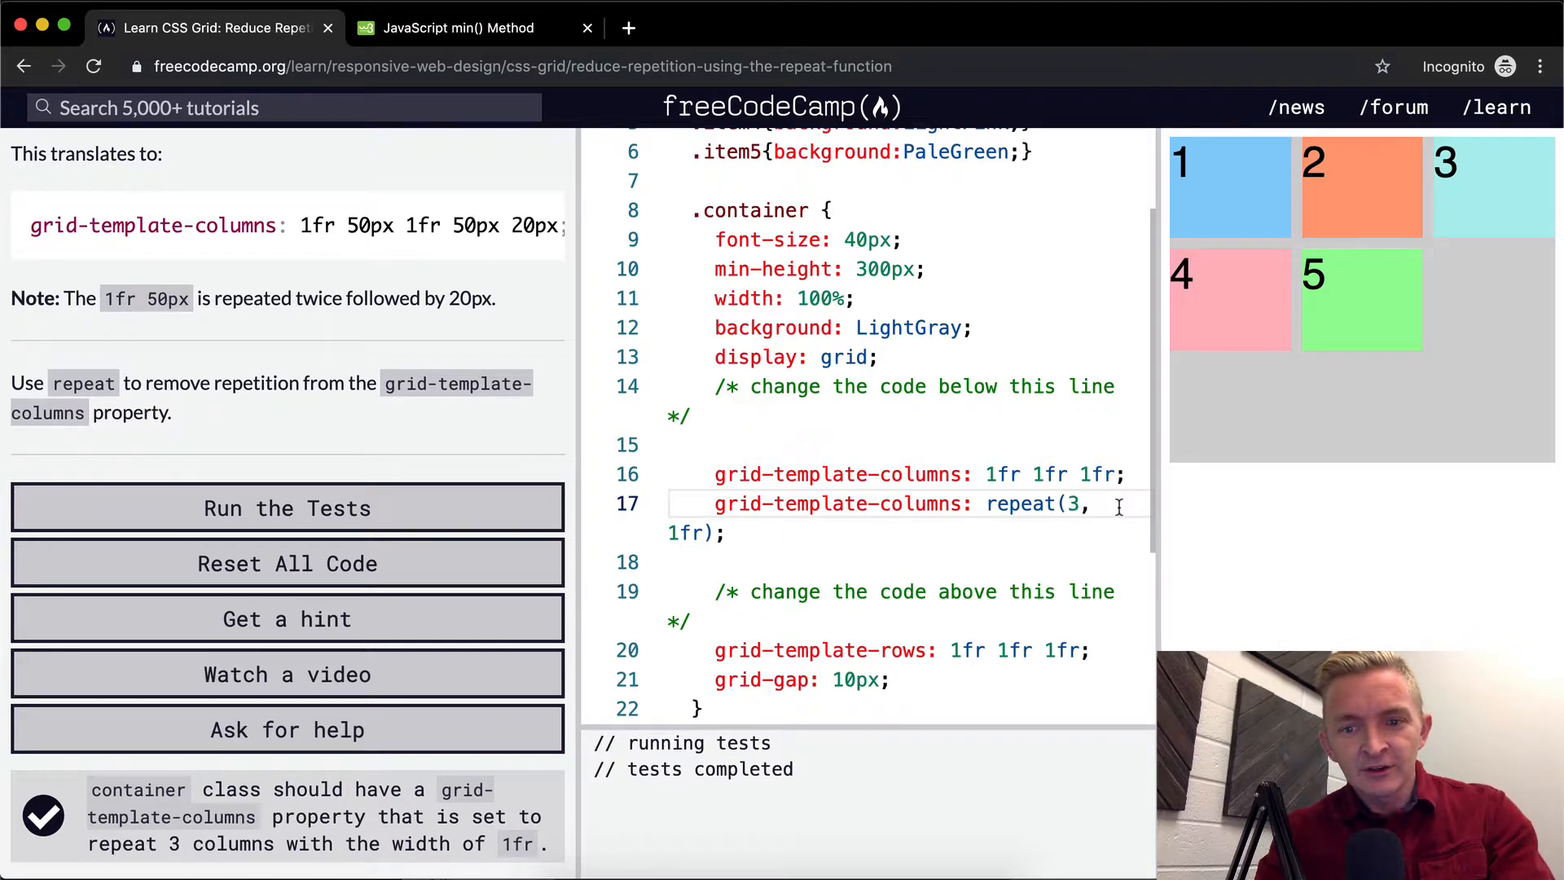
- Preview repeat counts 50, 5 and 10, restore 3, and rerun the tests
{"action": "type", "text": "0"}
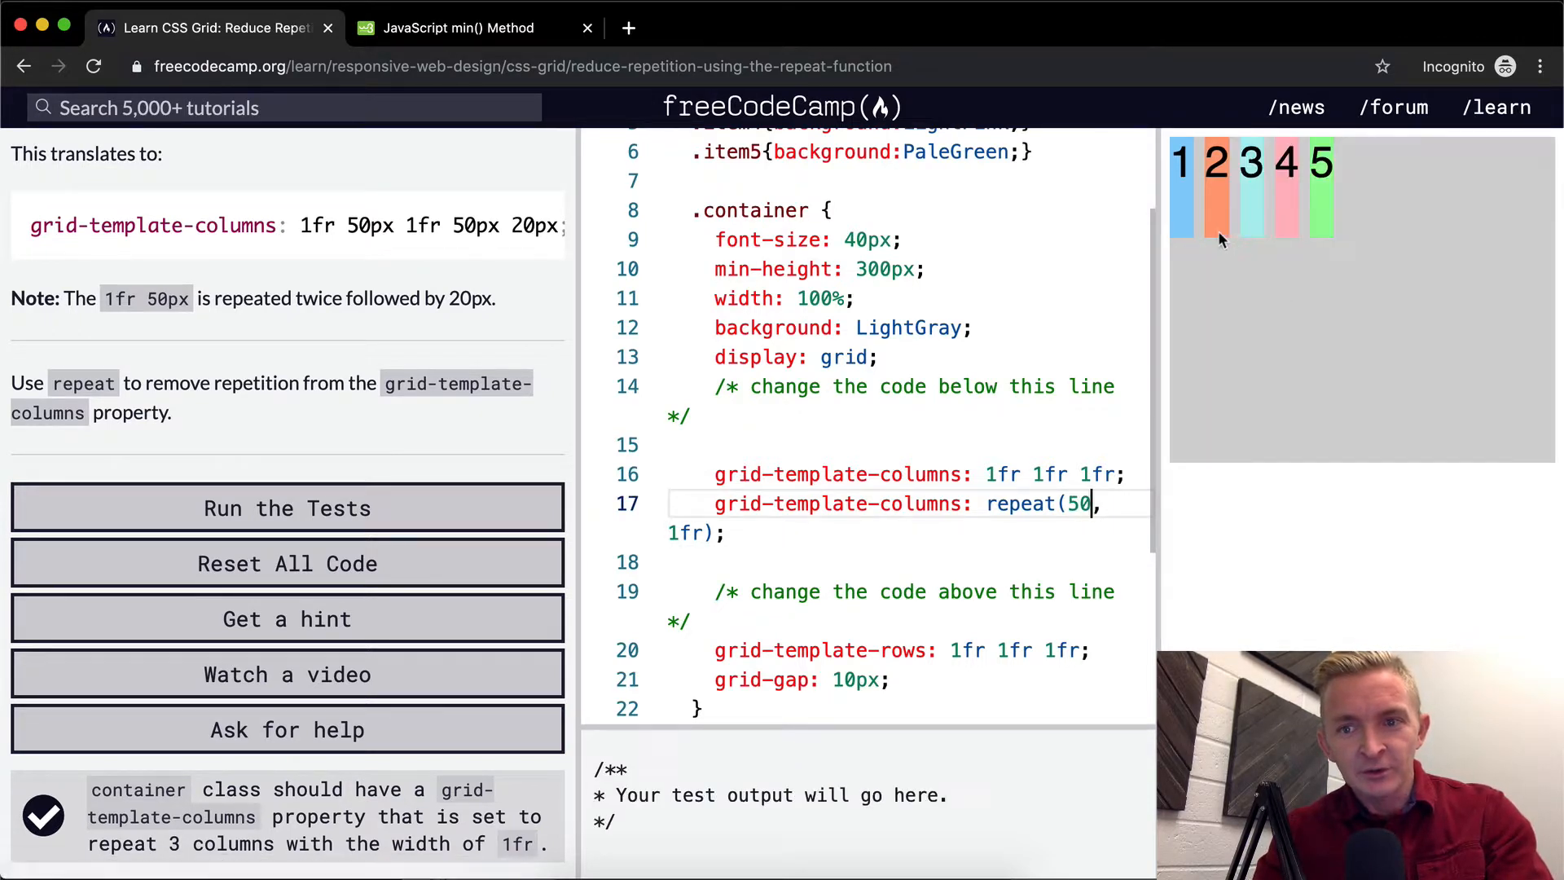
{"action": "mouse_move", "coordinate": [1197, 210]}
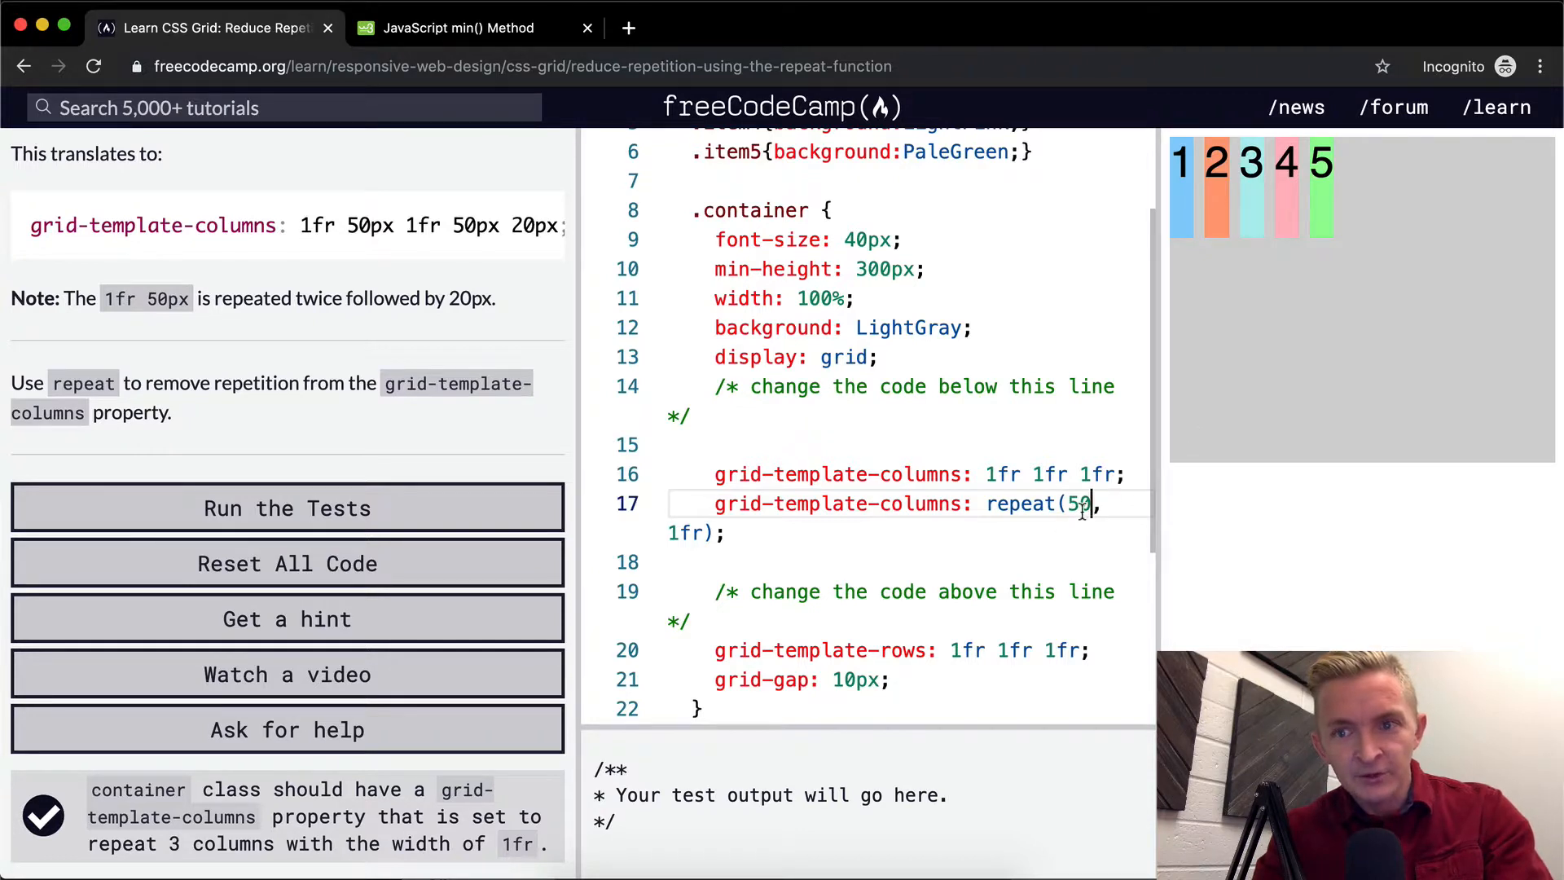
{"action": "key", "text": "Backspace"}
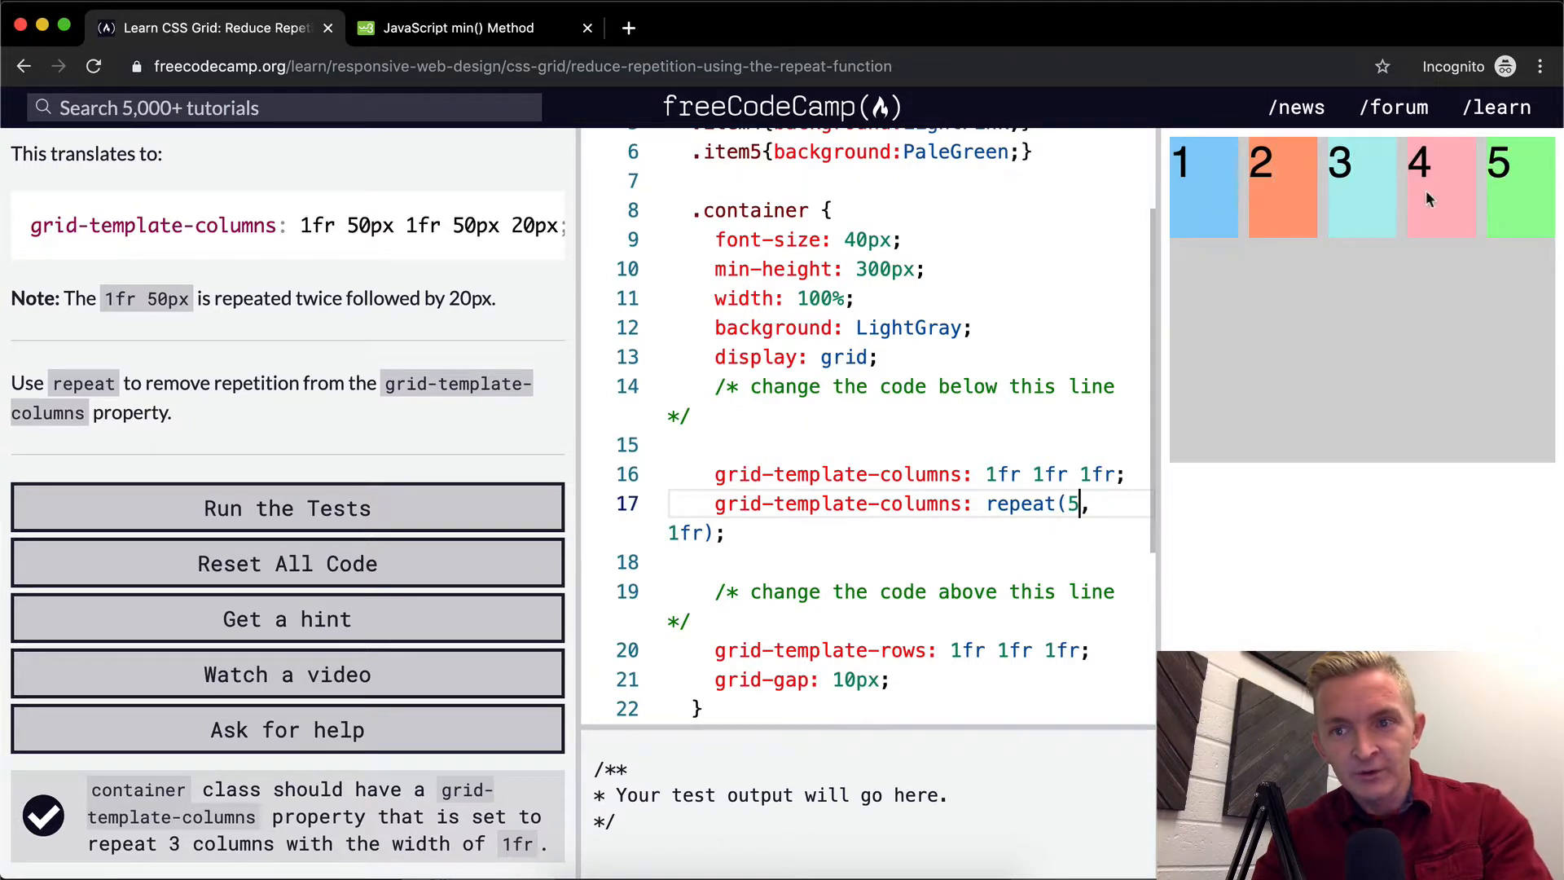
{"action": "mouse_move", "coordinate": [1300, 407]}
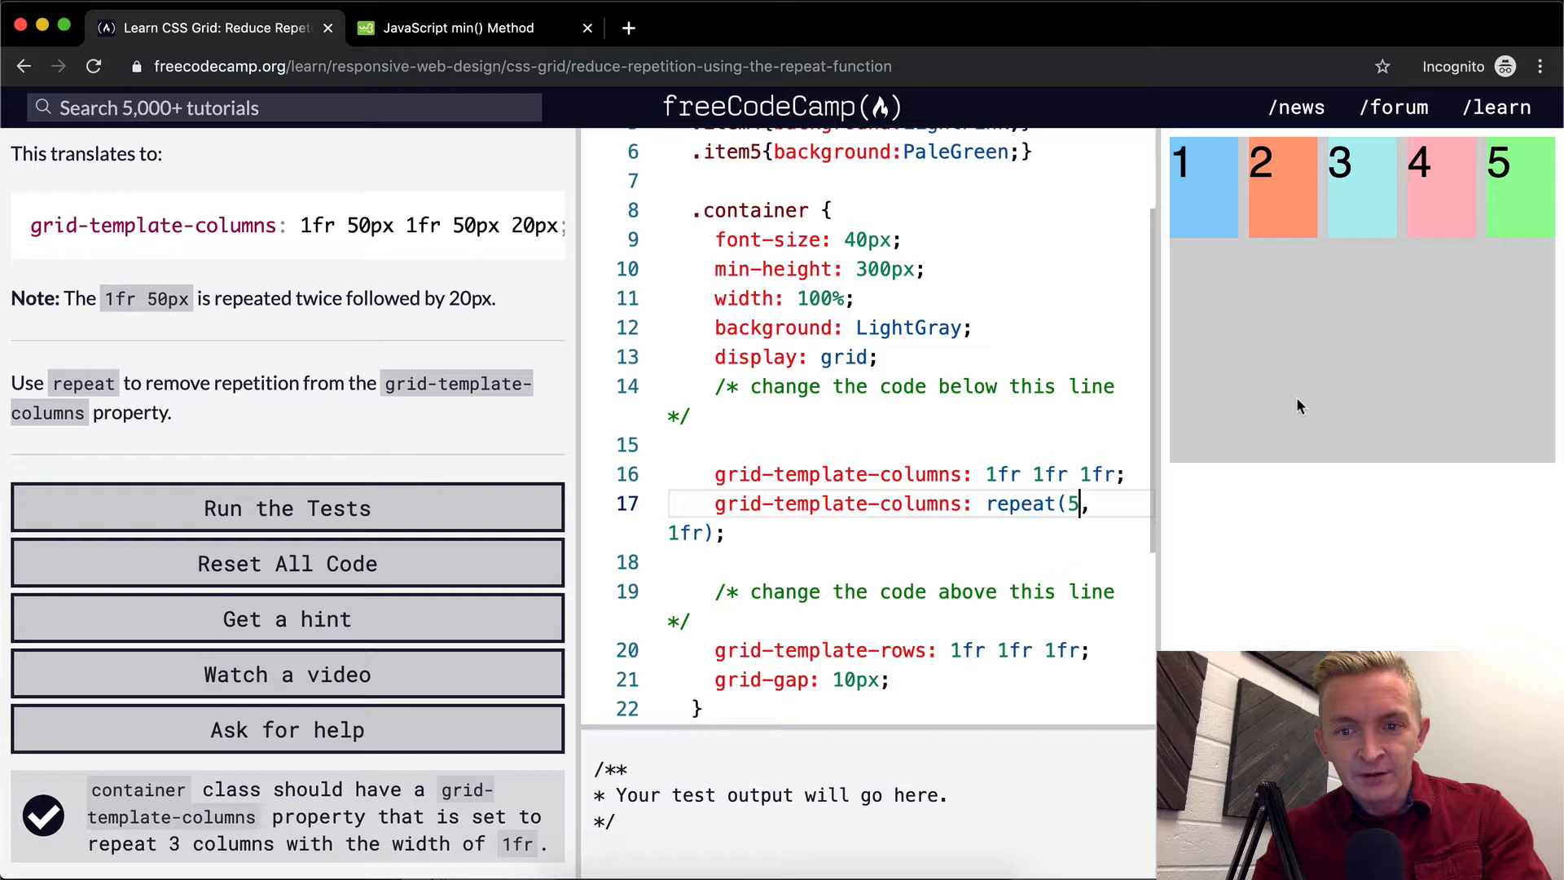
{"action": "type", "text": "0"}
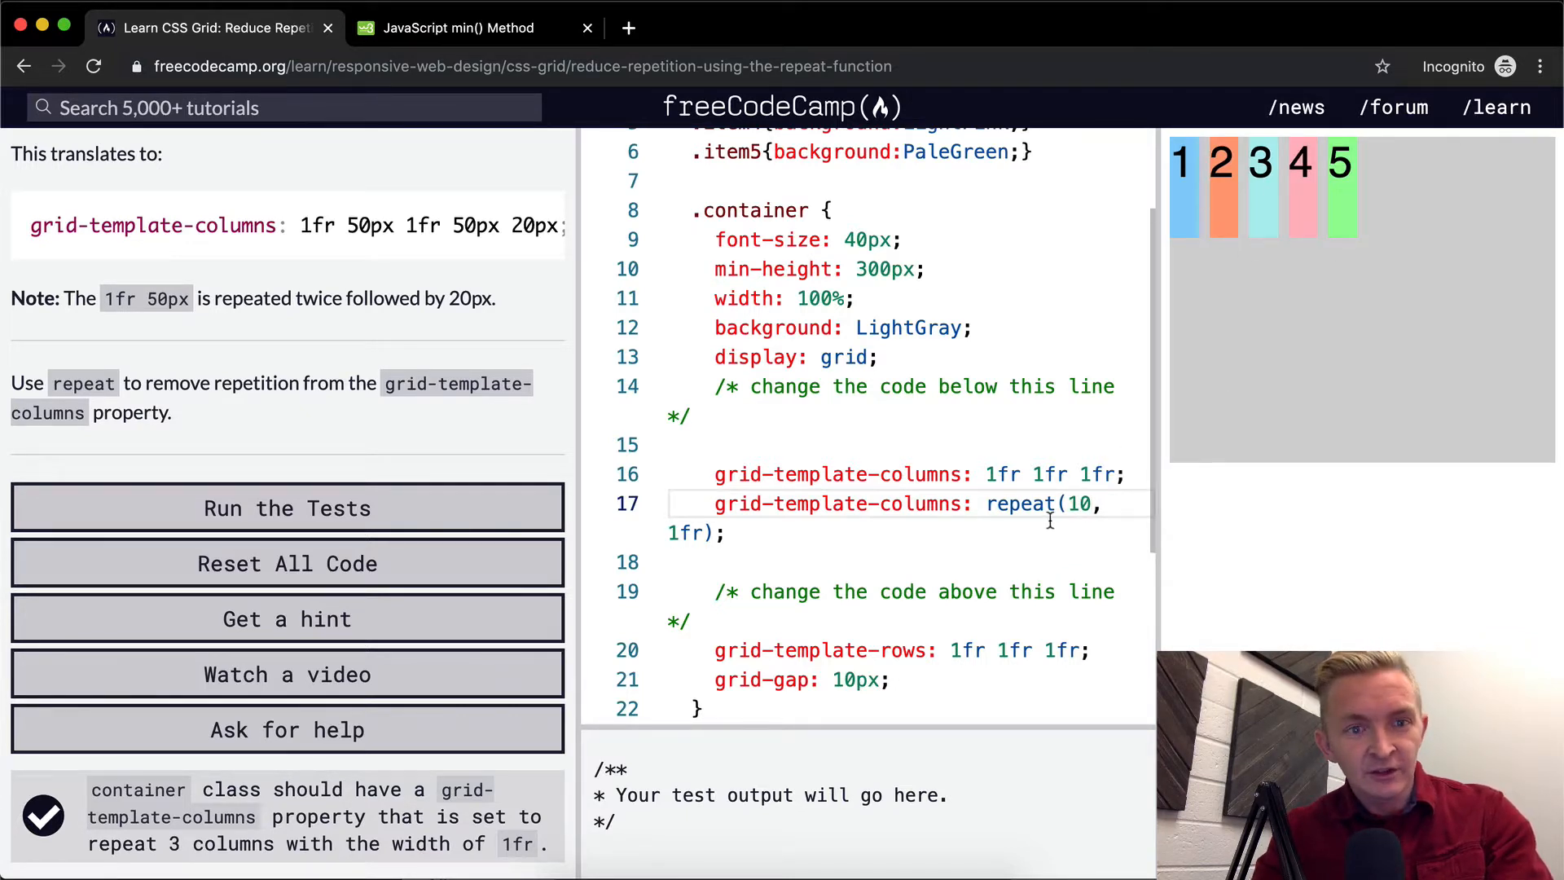
{"action": "mouse_move", "coordinate": [1084, 533]}
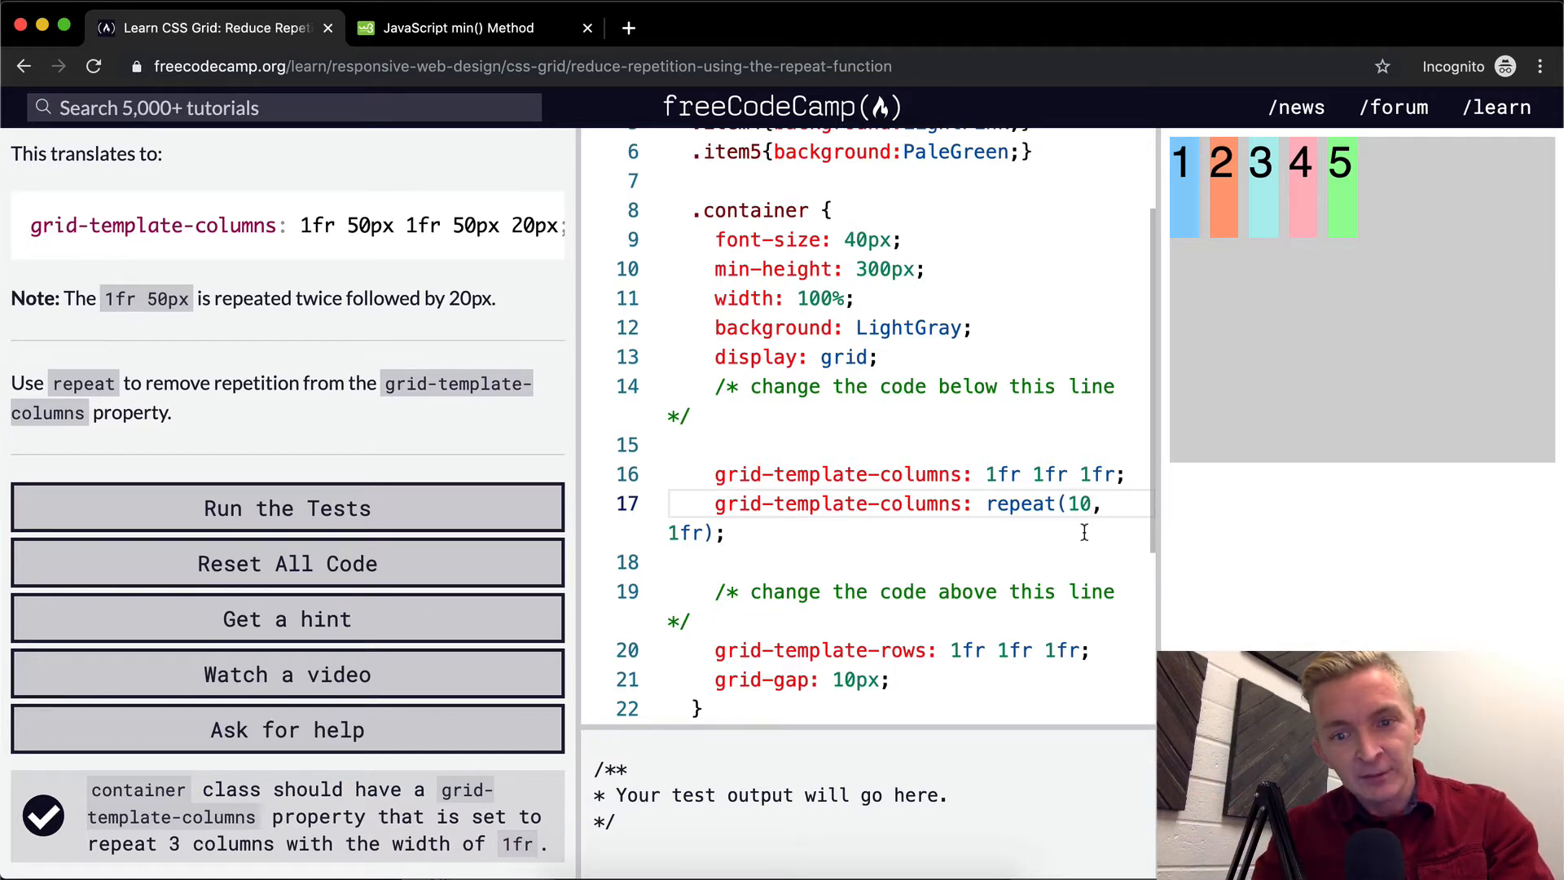
{"action": "type", "text": "3"}
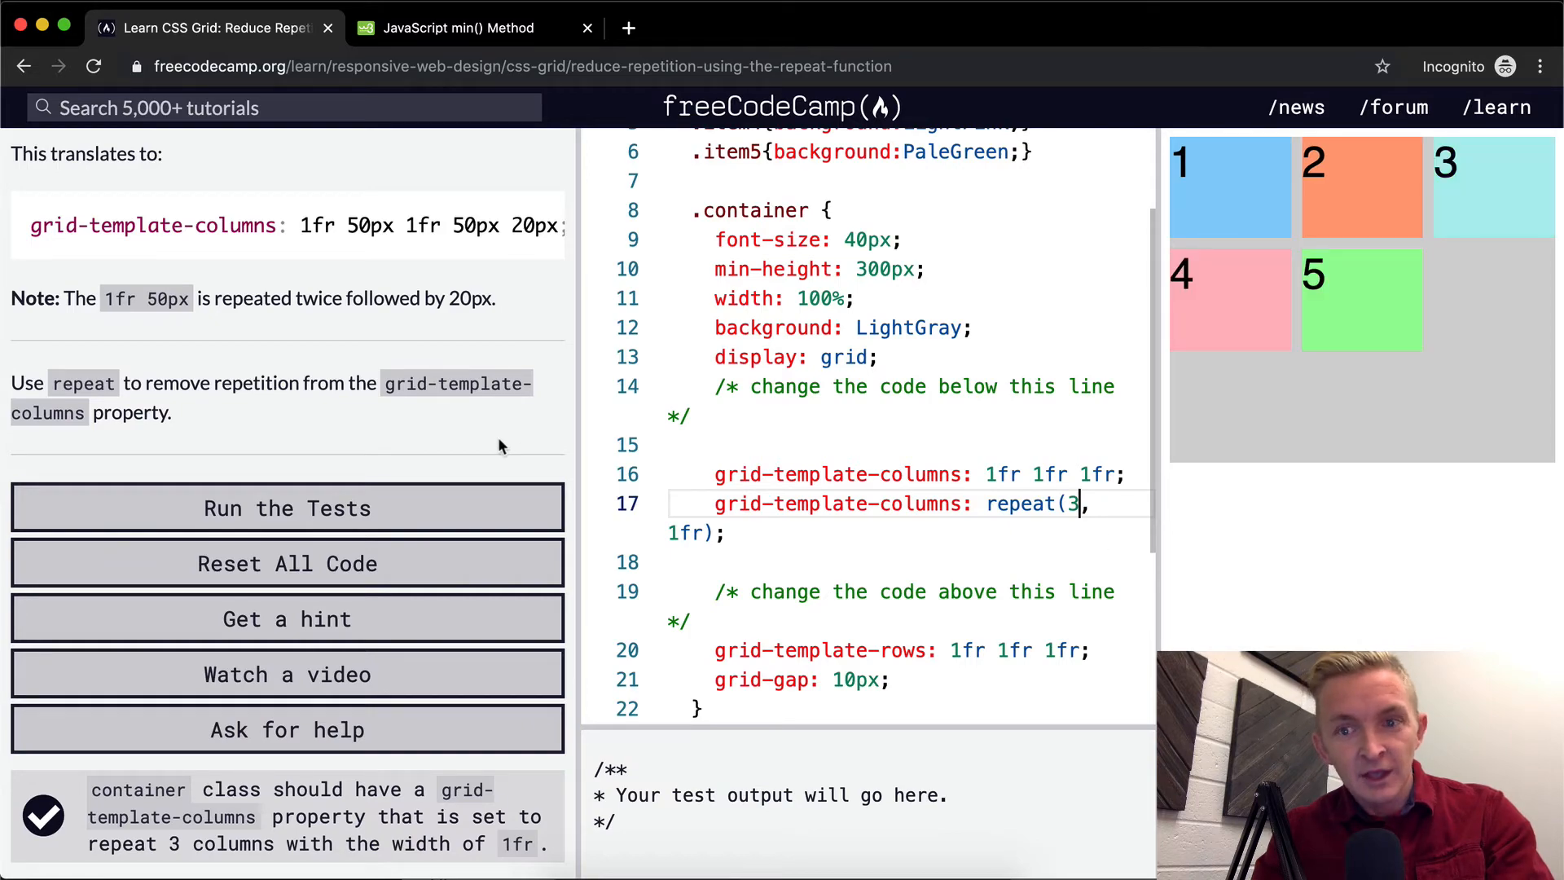
{"action": "left_click", "coordinate": [287, 508]}
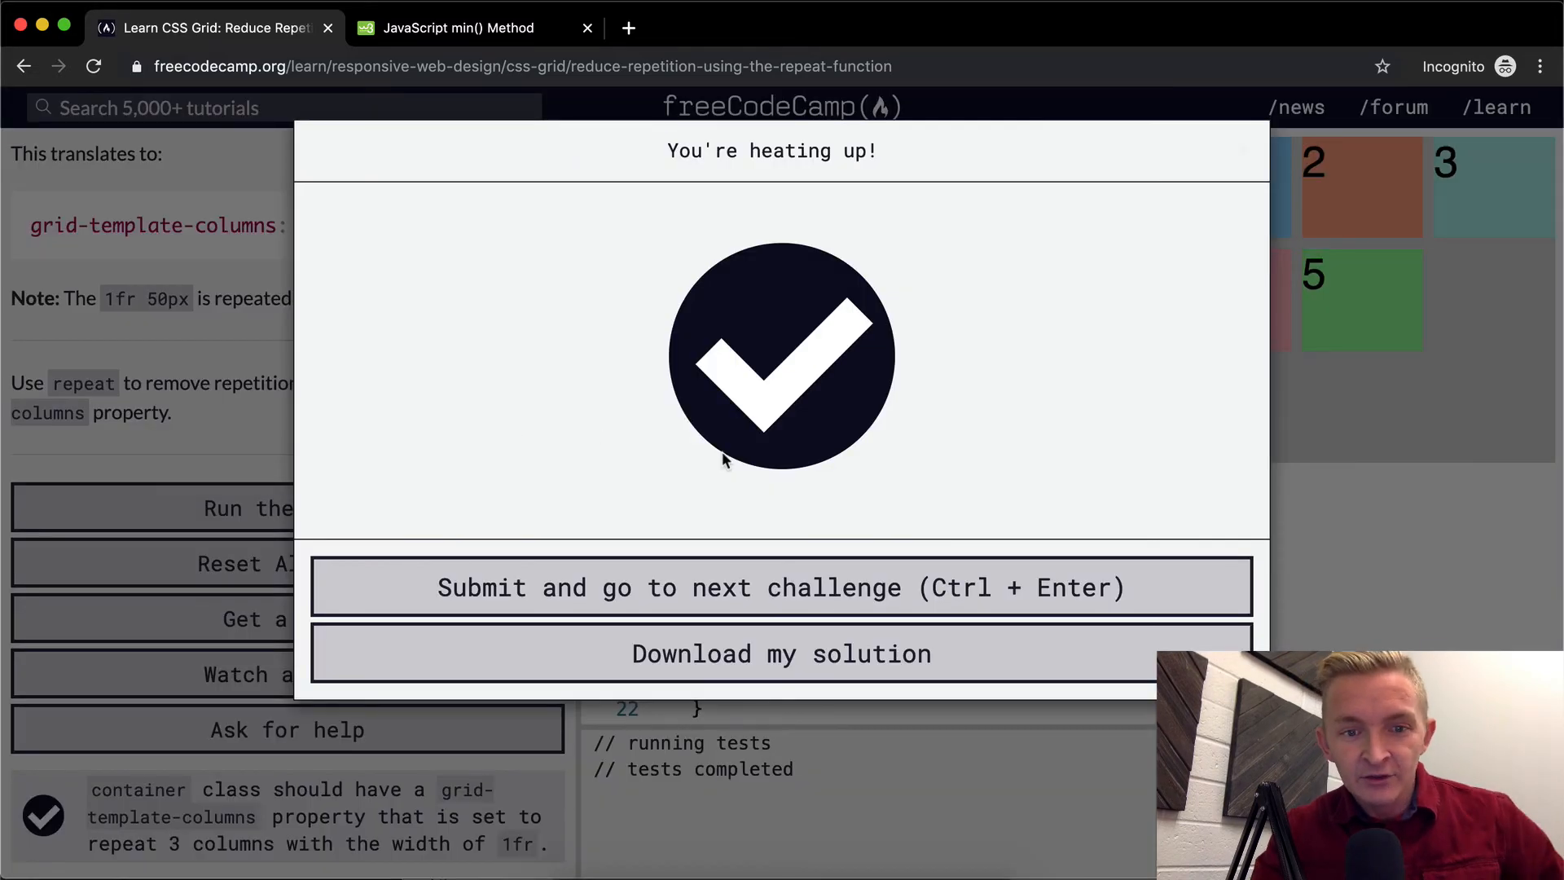